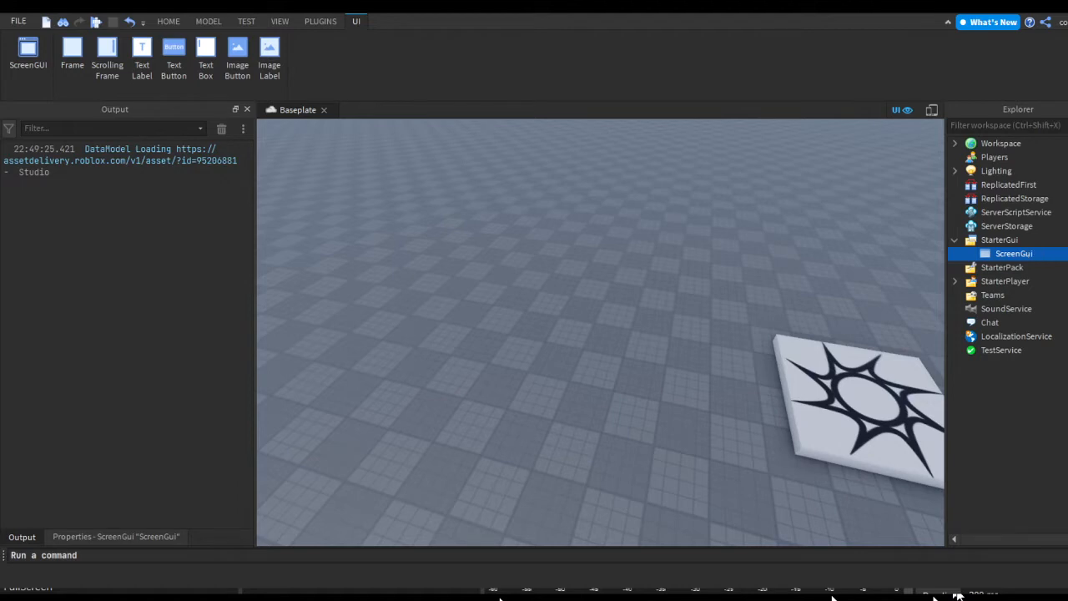
- Add a Frame under ScreenGui and stretch it into a wide panel
{"action": "left_click", "coordinate": [72, 50]}
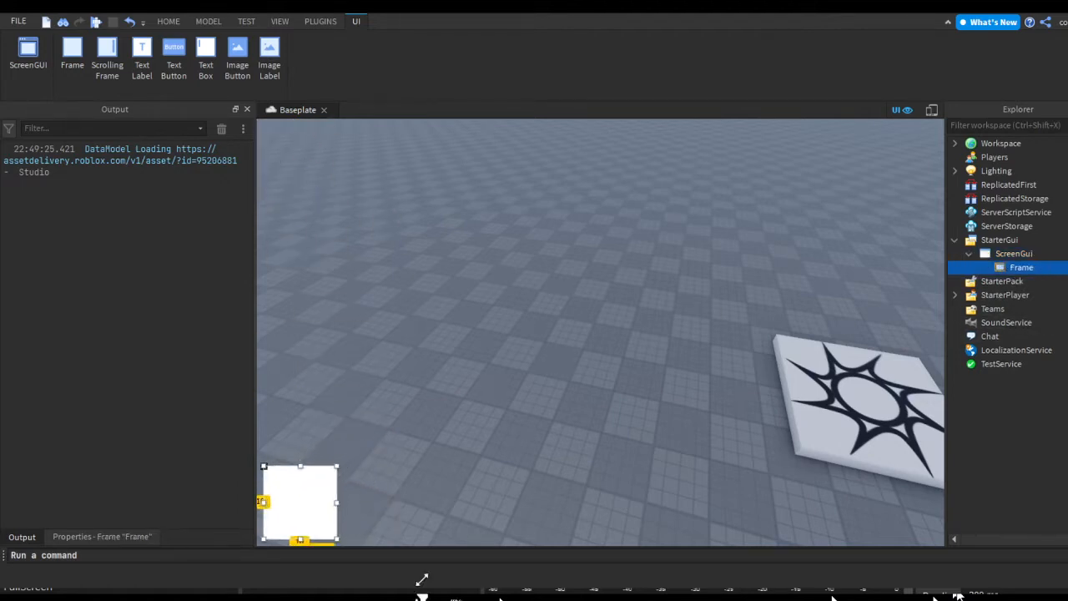
{"action": "left_click_drag", "start_coordinate": [337, 501], "coordinate": [450, 499]}
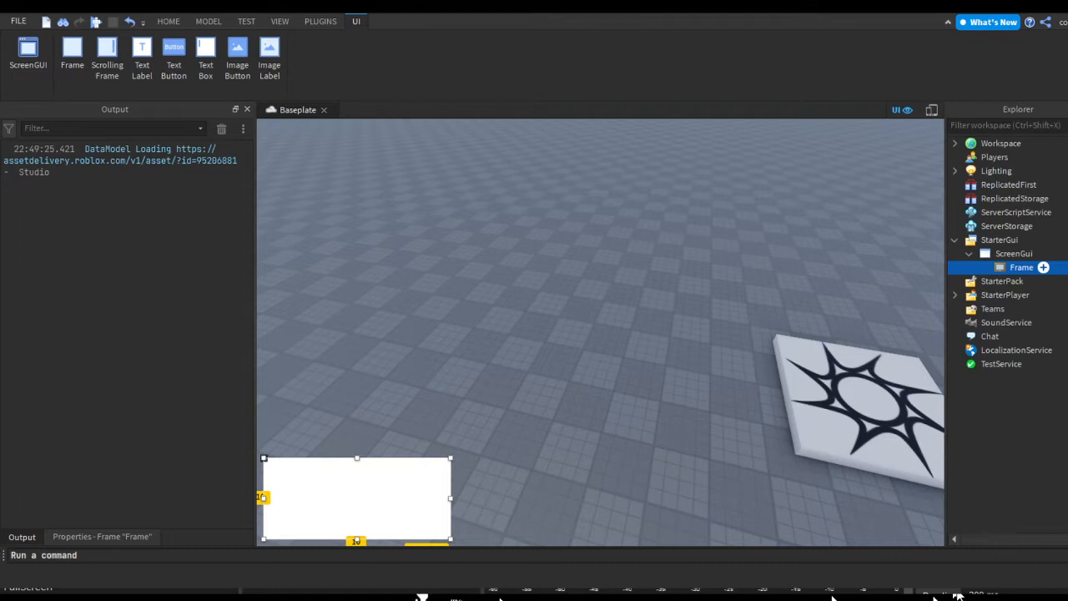
- Add a TextBox named plrToKill inside the frame, then a TextButton for the kill button
{"action": "left_click", "coordinate": [205, 53]}
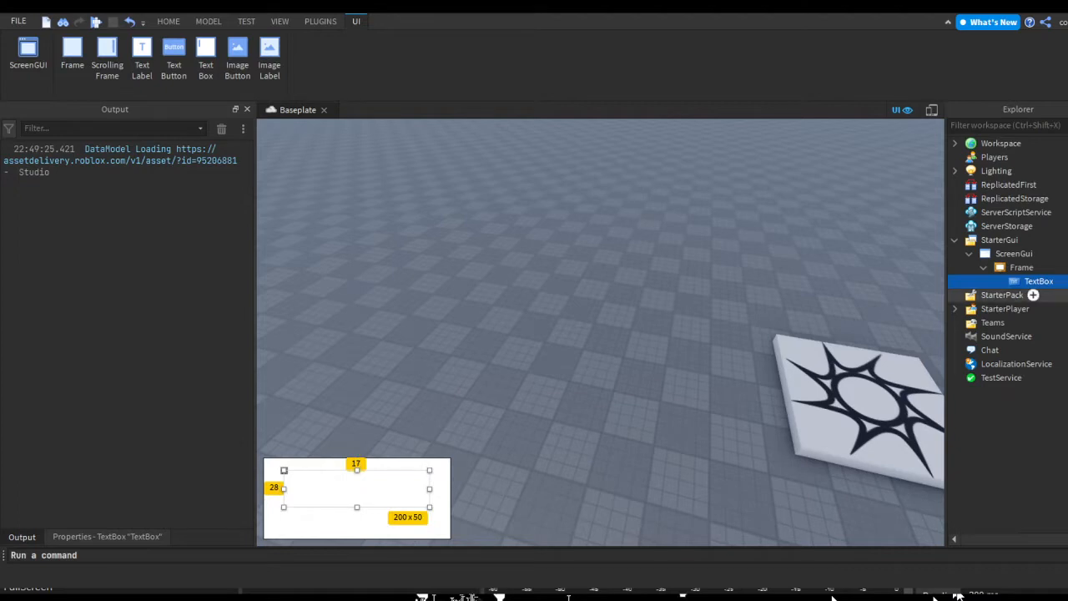
{"action": "double_click", "coordinate": [1038, 280]}
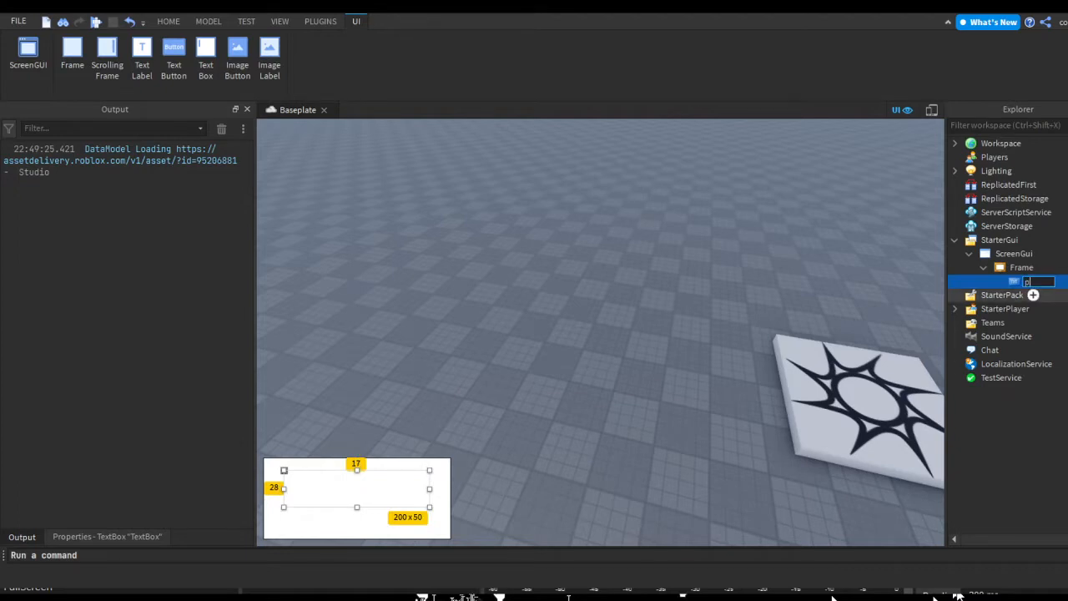
{"action": "type", "text": "plrToKill"}
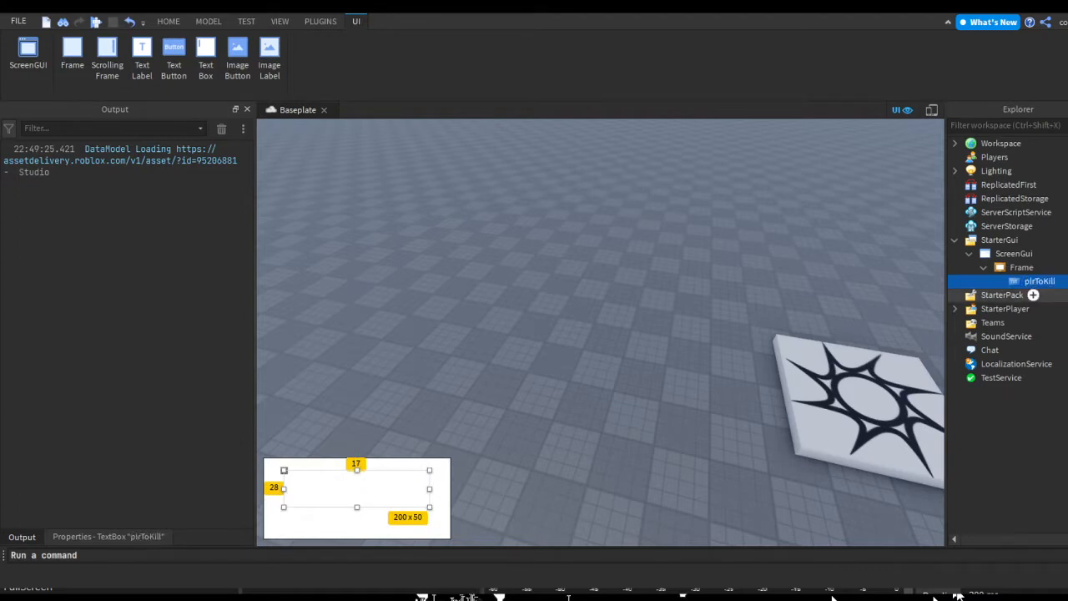
{"action": "left_click", "coordinate": [1021, 267]}
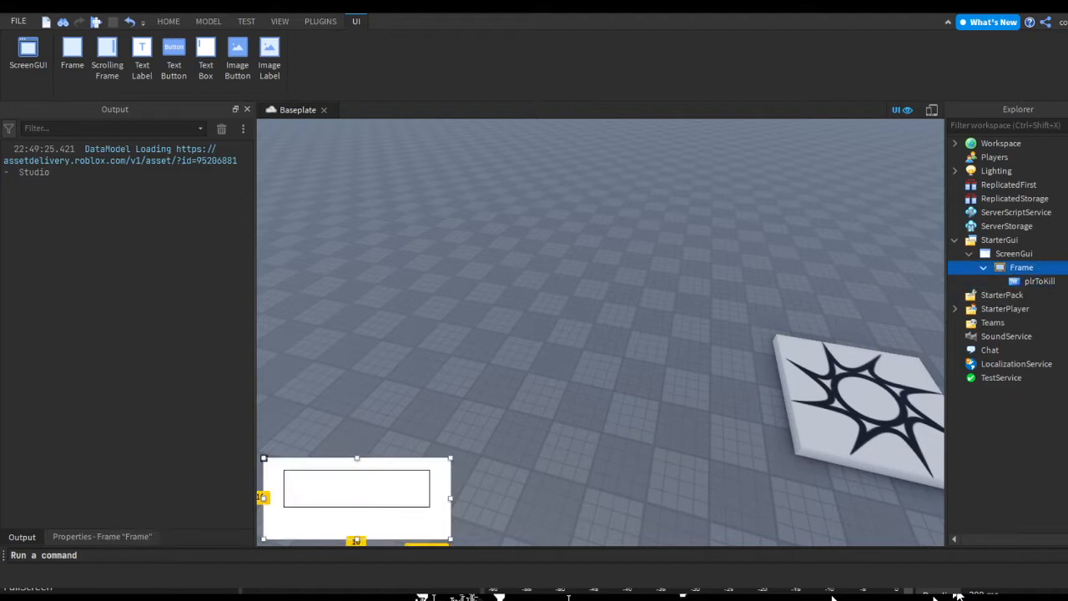
{"action": "left_click", "coordinate": [174, 52]}
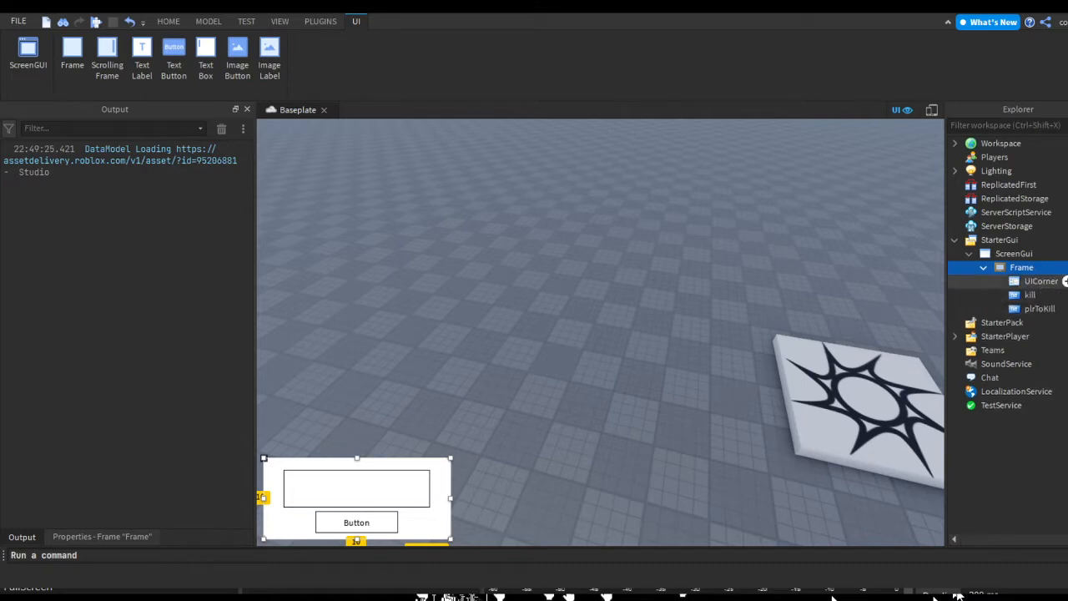
- Make the frame background dark, the kill button red, and set UICorner radius 0,5
{"action": "left_click", "coordinate": [101, 537]}
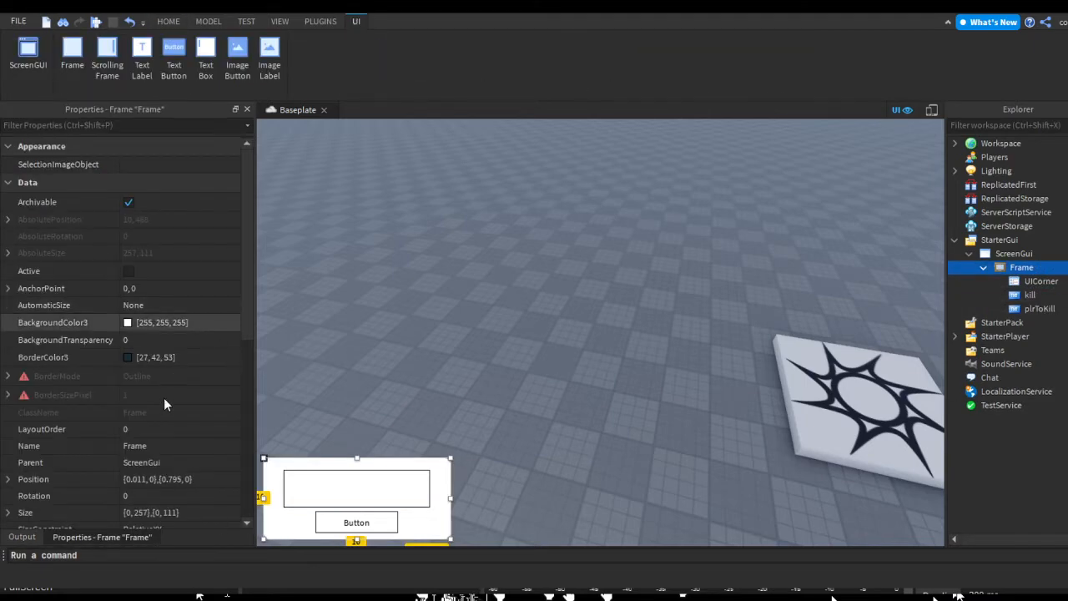
{"action": "left_click", "coordinate": [180, 323]}
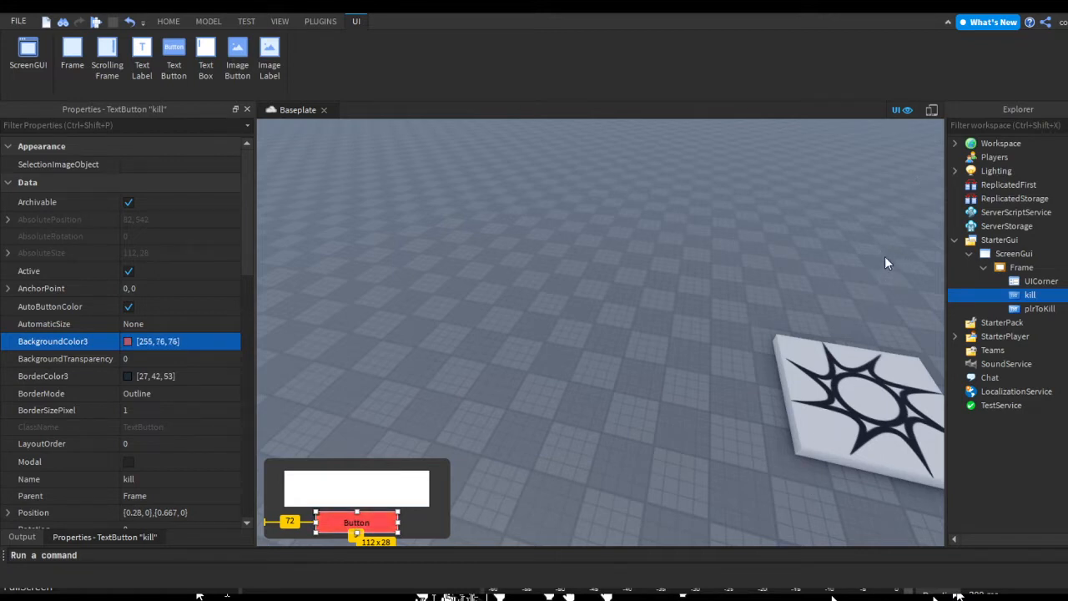
{"action": "left_click", "coordinate": [1042, 307]}
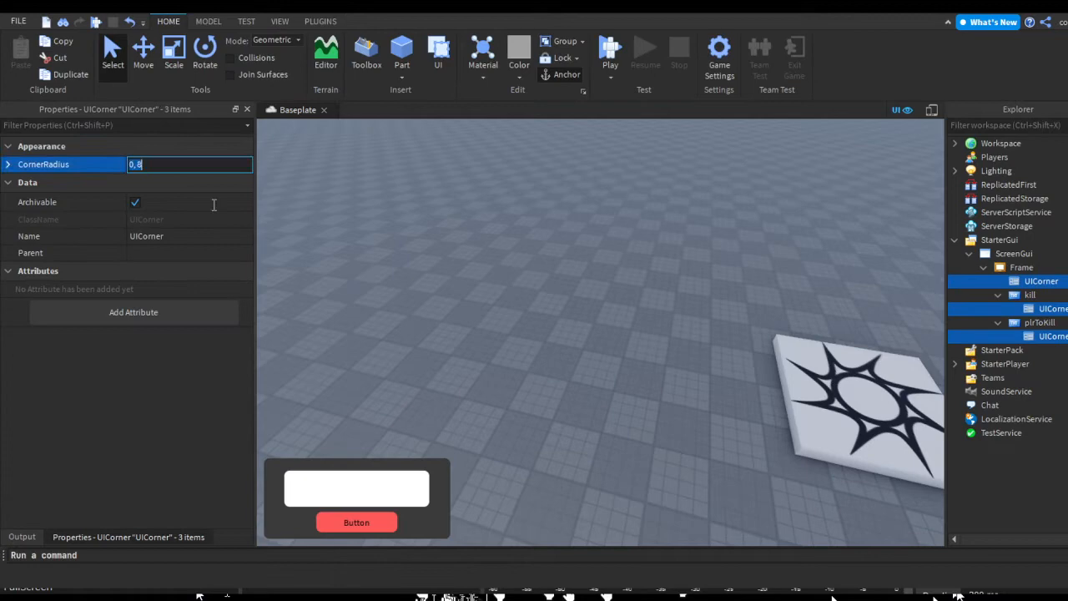
{"action": "type", "text": "0,5"}
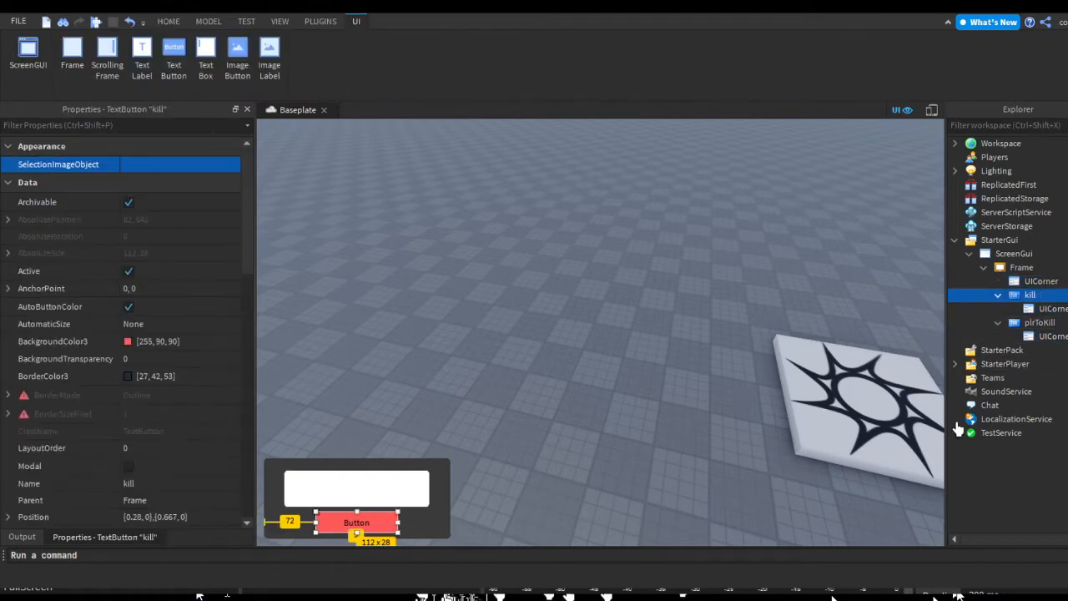
- Set plrToKill's font to GothamBold and make the kill button read Kill with scaled text
{"action": "left_click", "coordinate": [1039, 322]}
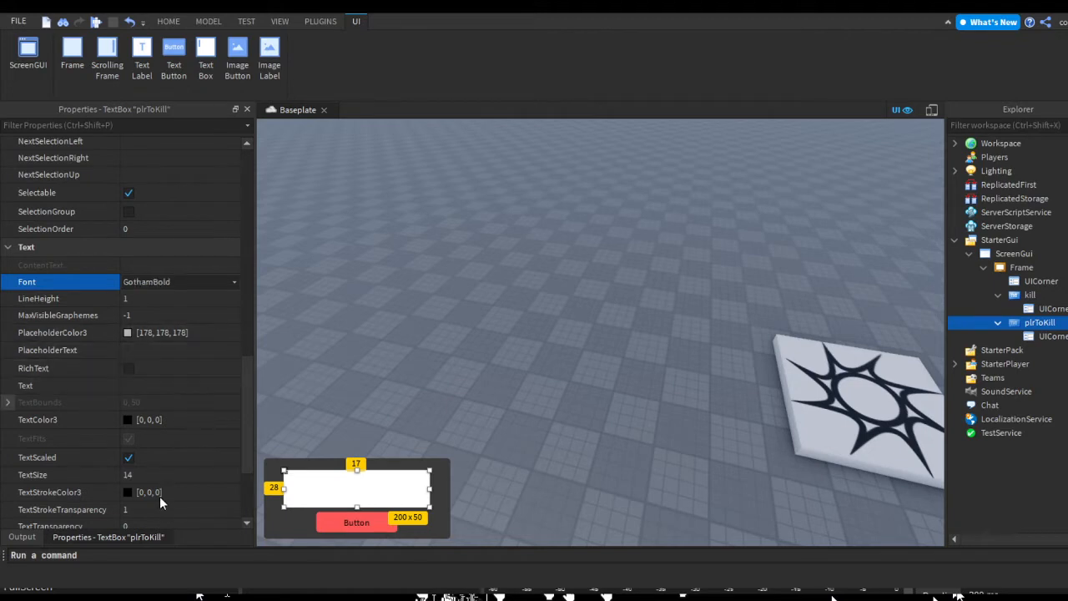
{"action": "type", "text": "test"}
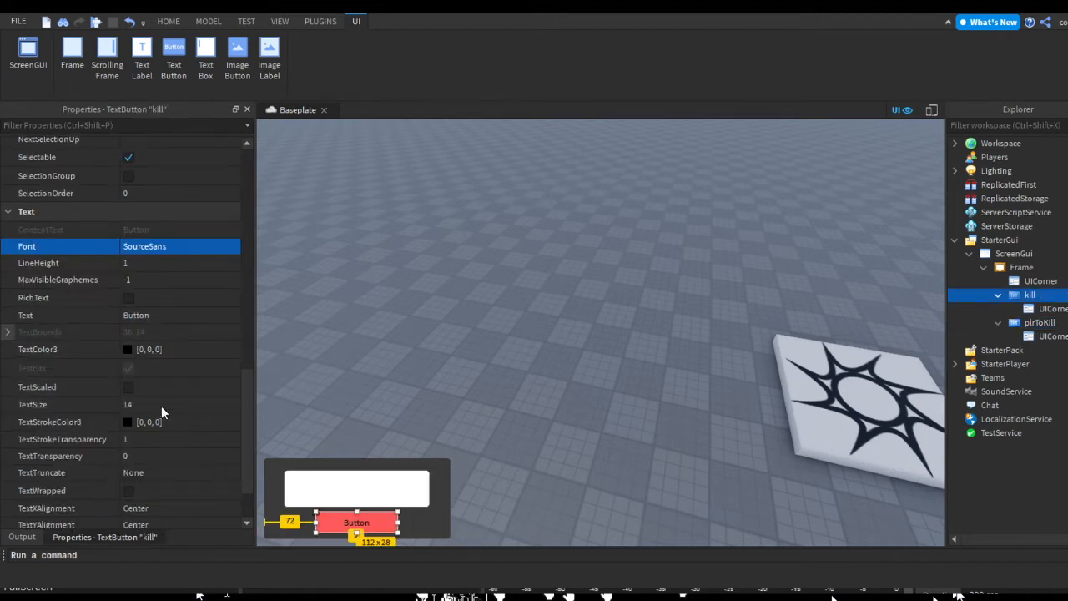
{"action": "left_click", "coordinate": [127, 388]}
{"action": "type", "text": "Kill"}
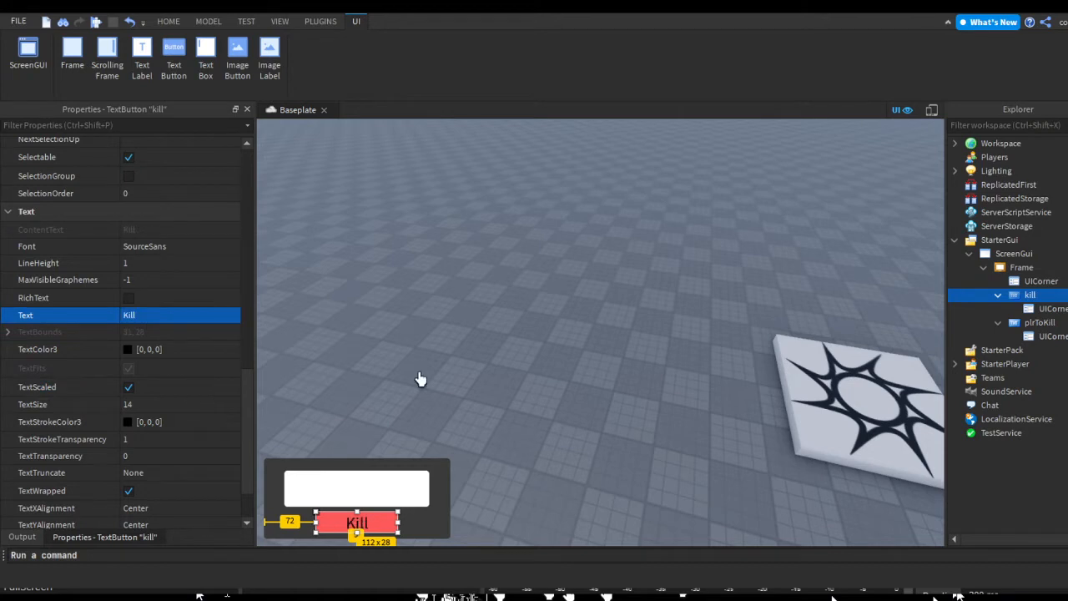
{"action": "left_click", "coordinate": [167, 20]}
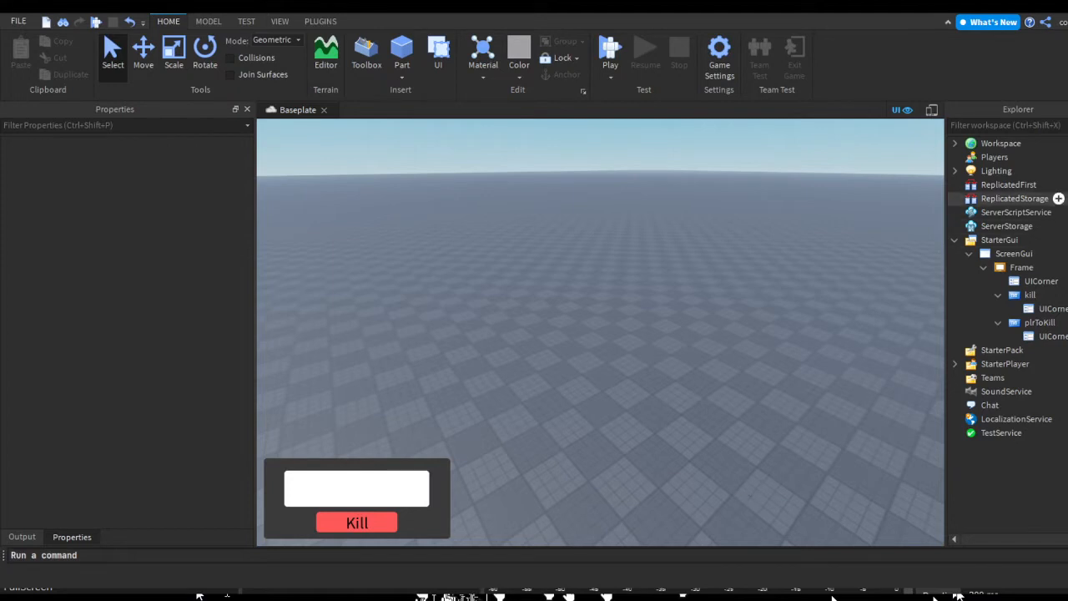
- Add a RemoteEvent to ReplicatedStorage and rename it KillPlayer
{"action": "left_click", "coordinate": [1015, 197]}
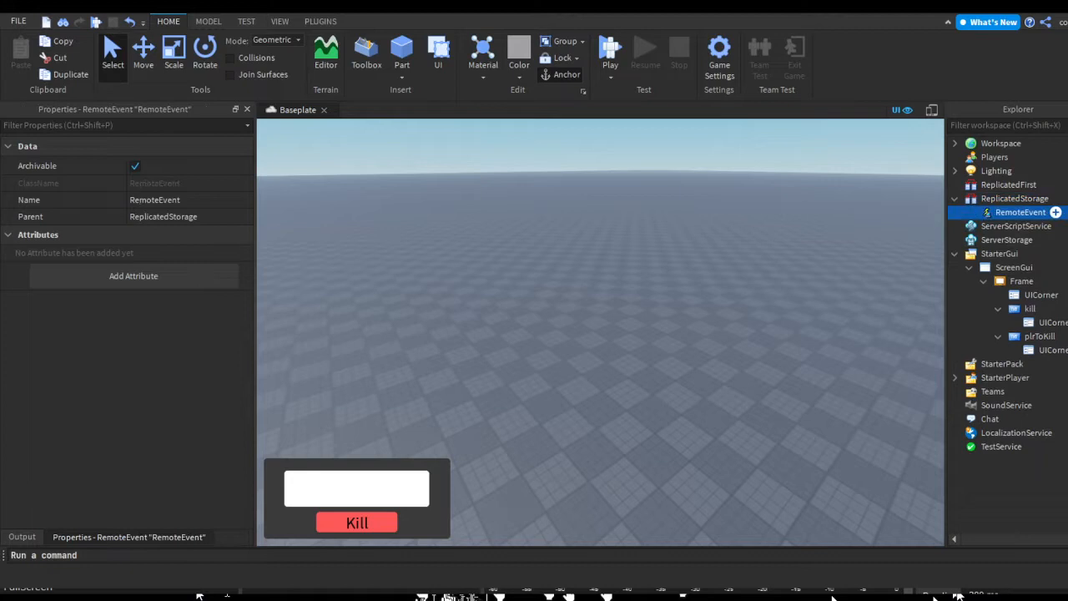
{"action": "double_click", "coordinate": [1020, 212]}
{"action": "type", "text": "KillPlayer"}
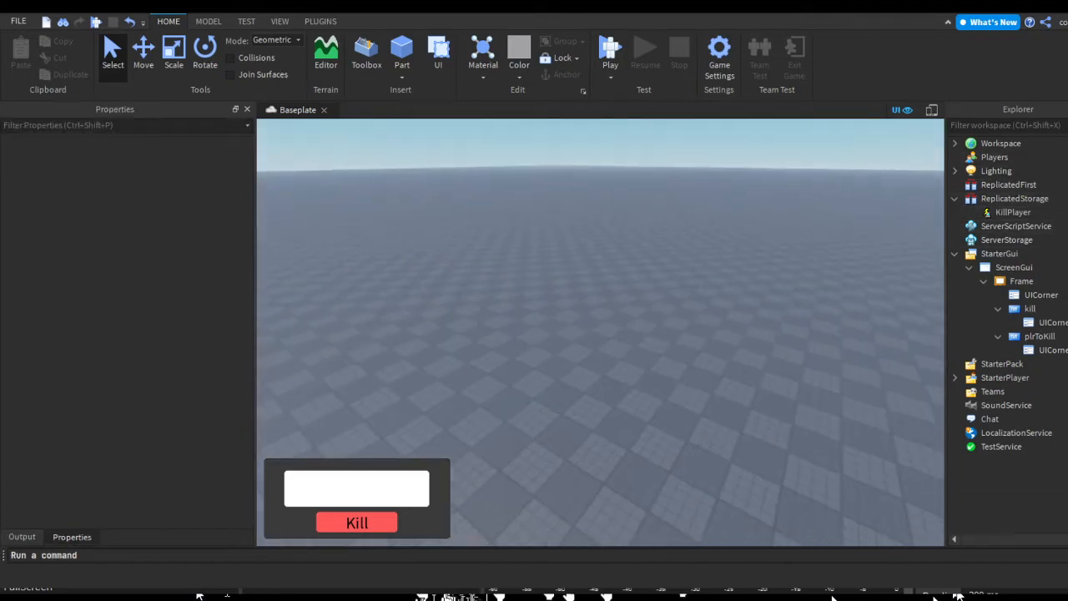
{"action": "left_click", "coordinate": [1013, 212]}
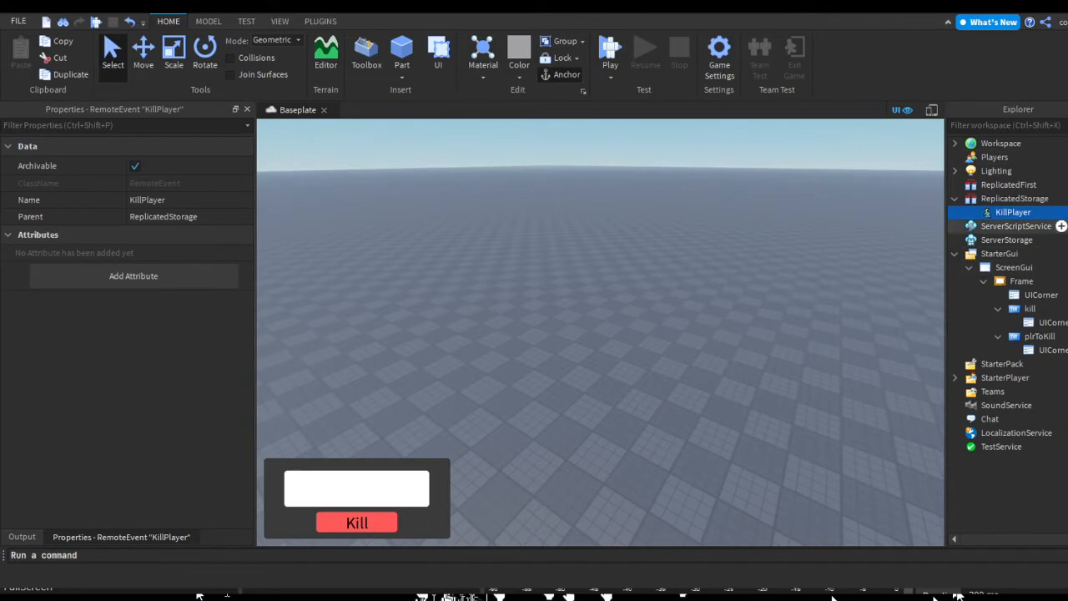
{"action": "double_click", "coordinate": [1011, 212]}
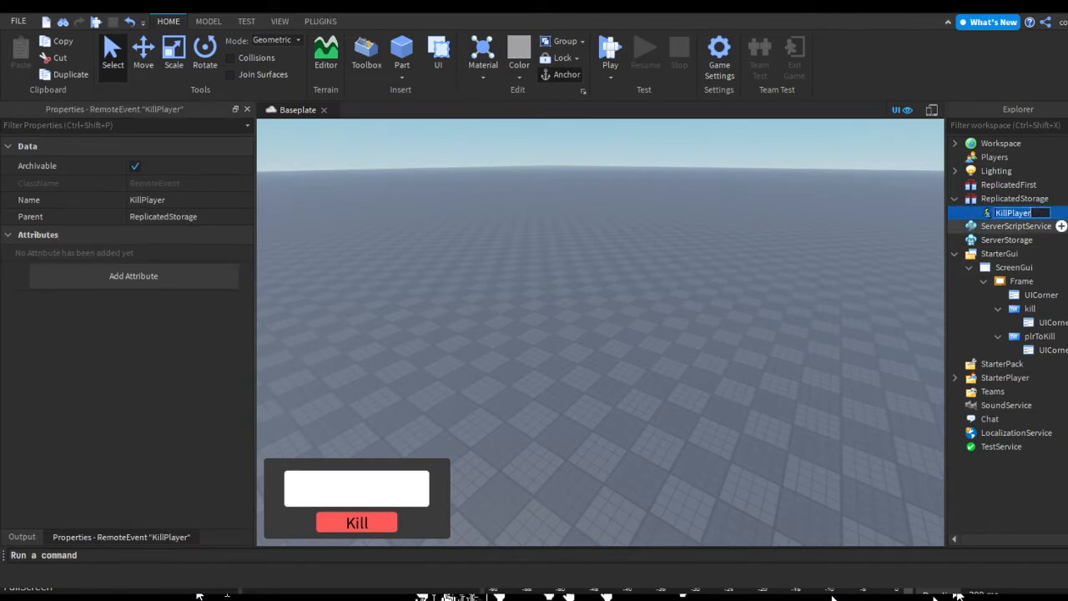
{"action": "type", "text": "KPL"}
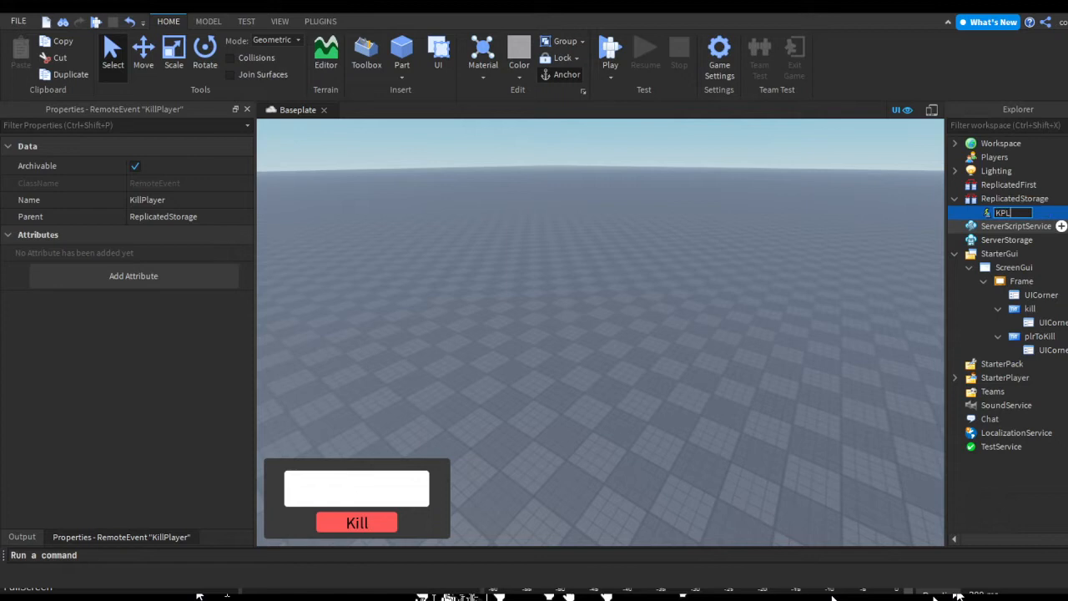
{"action": "type", "text": "KPLR"}
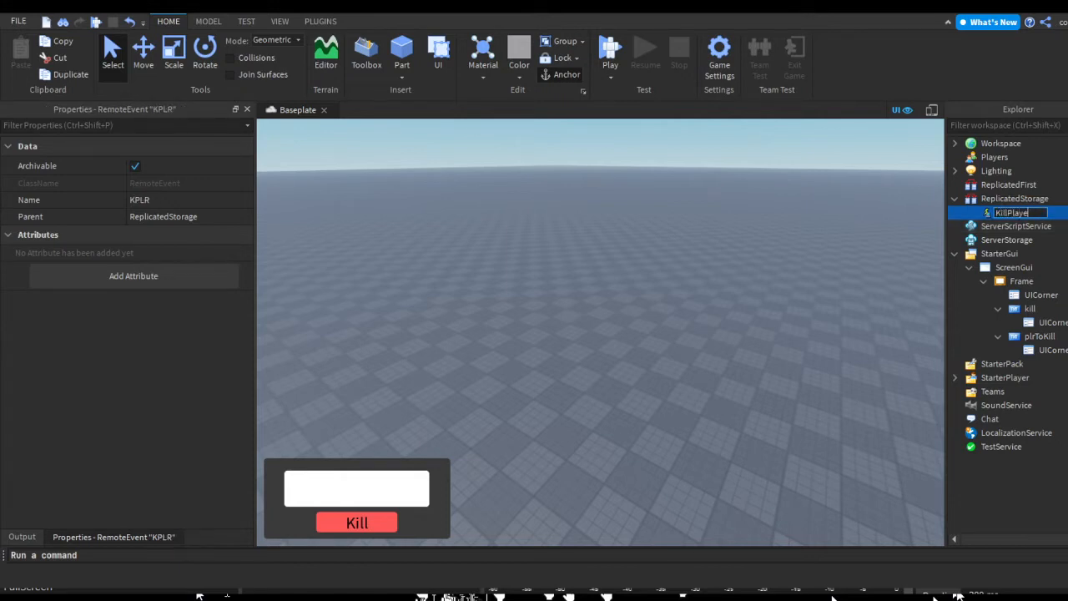
- Add a server Script to ServerScriptService, opening it in the editor
{"action": "left_click", "coordinate": [1015, 225]}
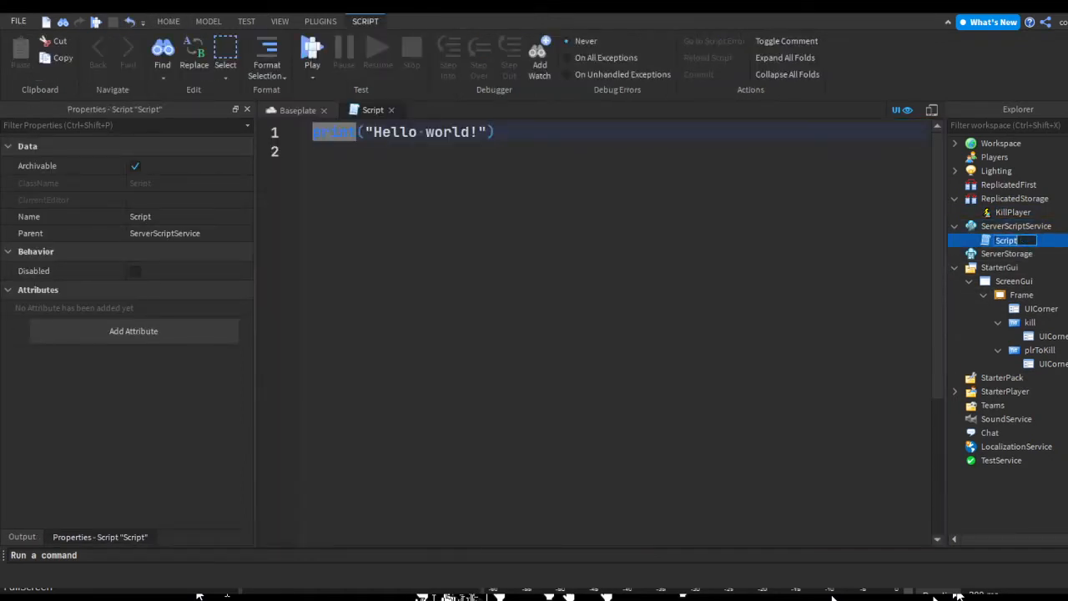
- Name the script KillPlayer and write local remote = game.ReplicatedStorage.KillPlayerRemote
{"action": "type", "text": "KillPlayer"}
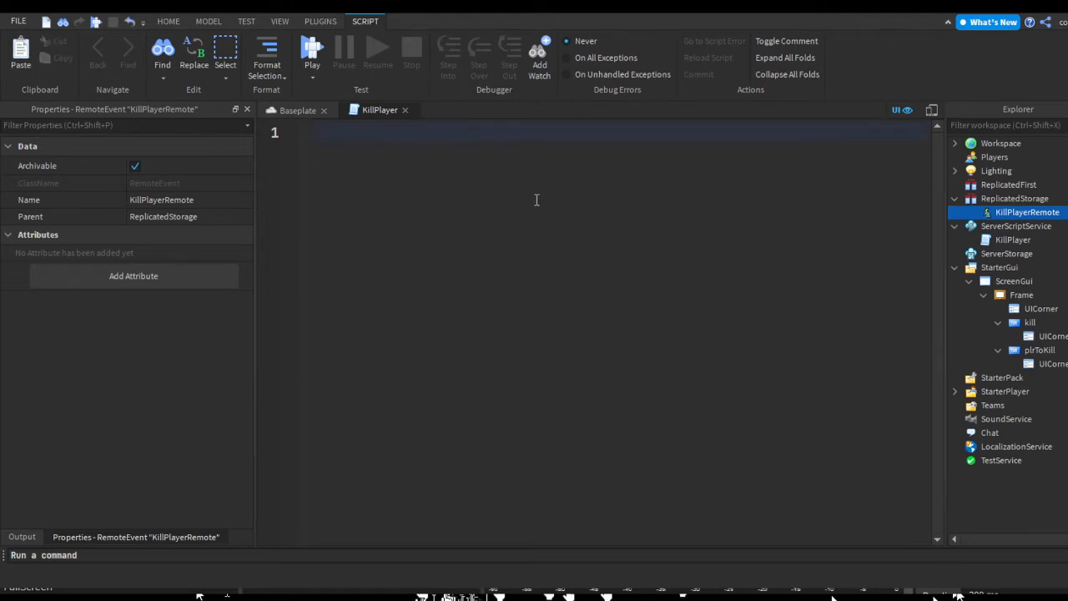
{"action": "type", "text": "local rem"}
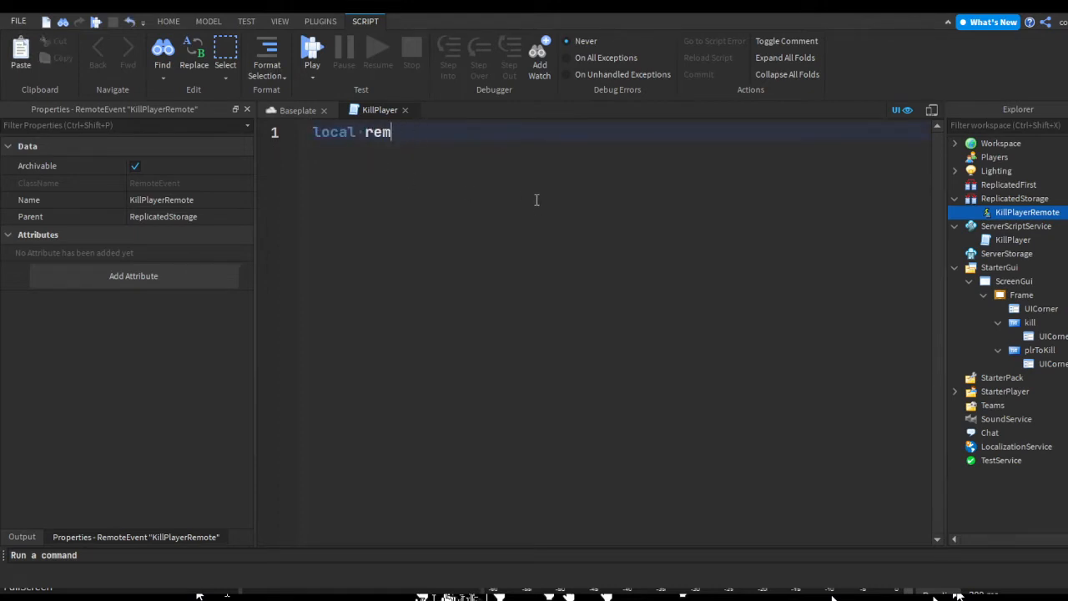
{"action": "type", "text": "ote = game.ReplicatedStorage"}
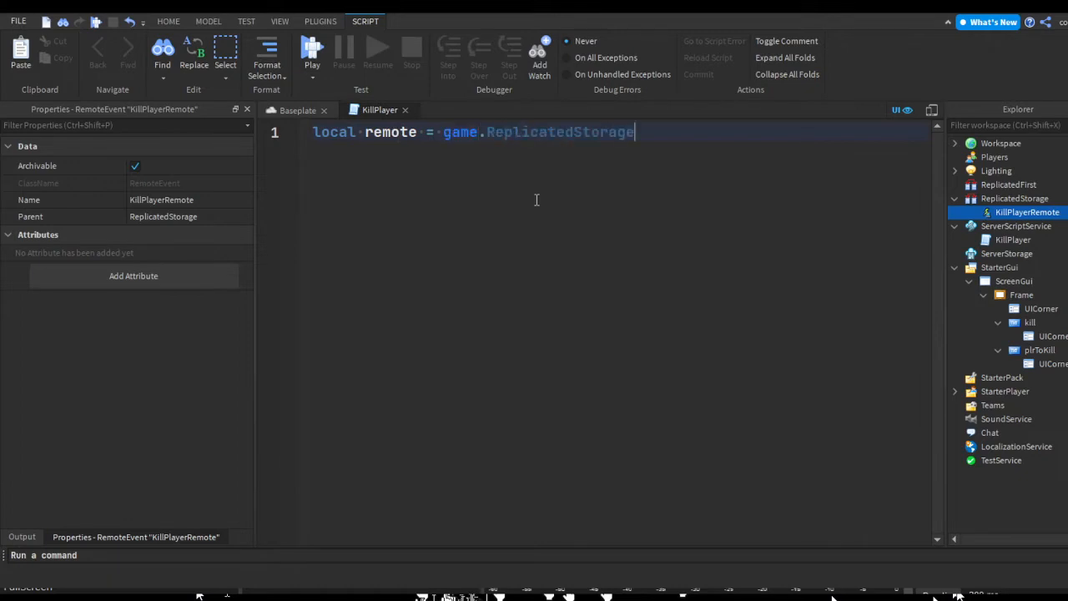
{"action": "type", "text": ".KillPlayerRemote"}
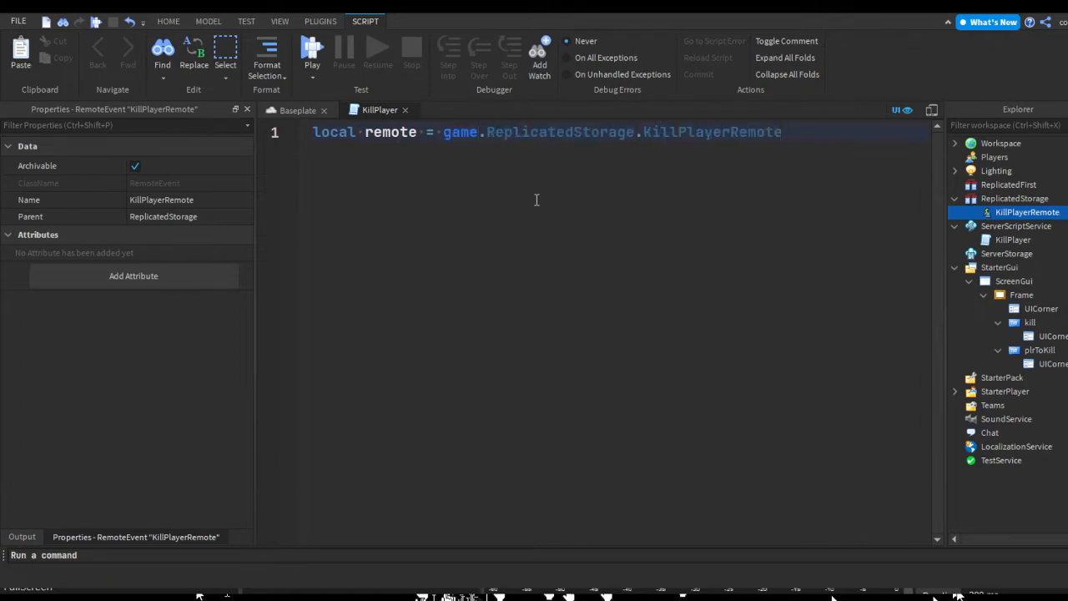
{"action": "double_click", "coordinate": [390, 132]}
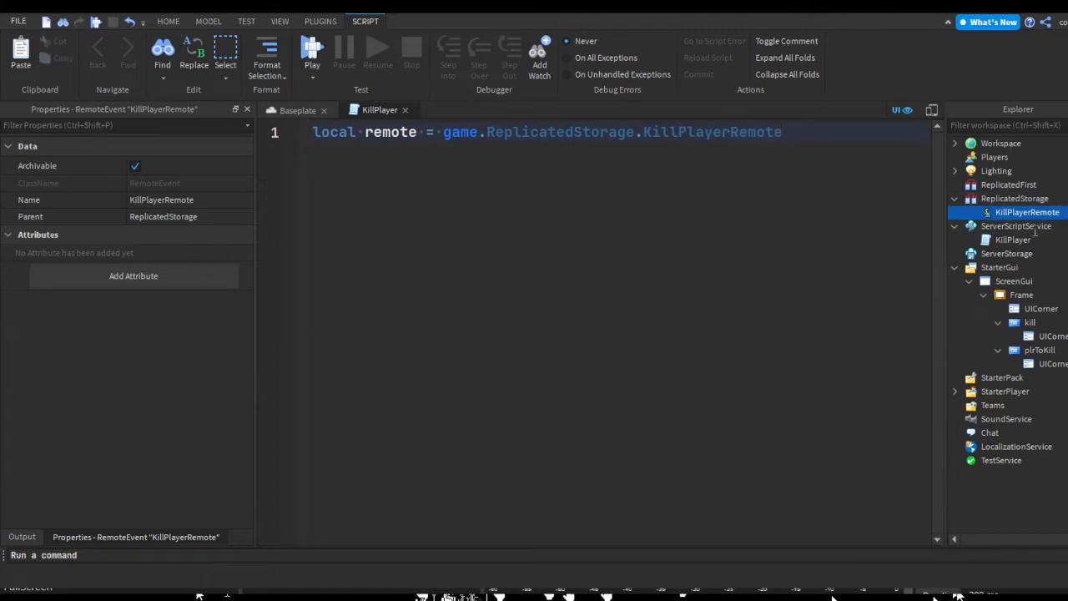
- Connect remote.OnServerEvent to a function taking player and playerUserName
{"action": "key", "text": "Enter"}
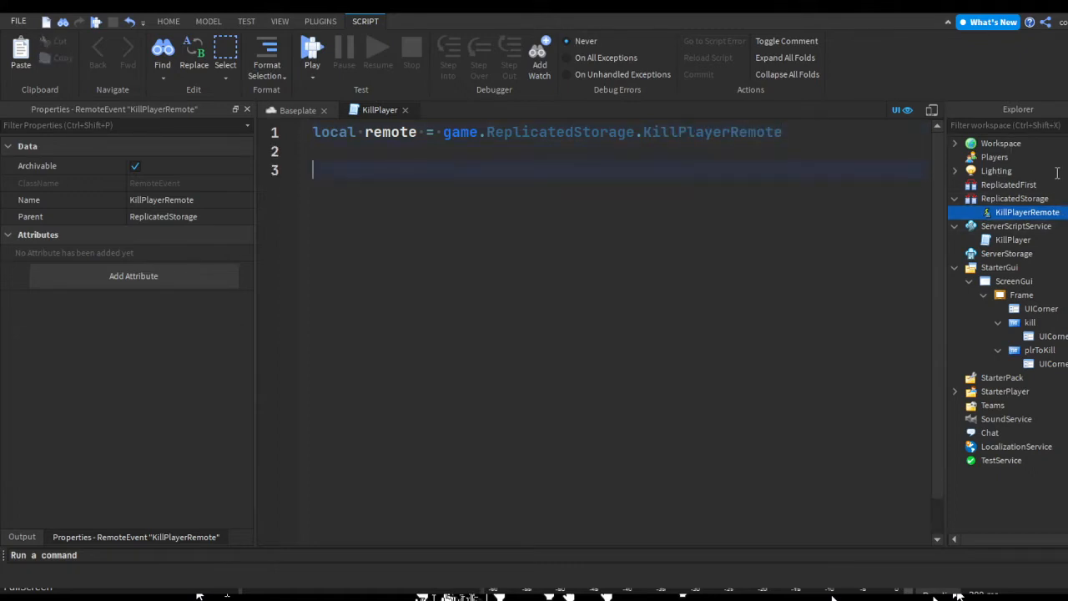
{"action": "type", "text": "remote.on"}
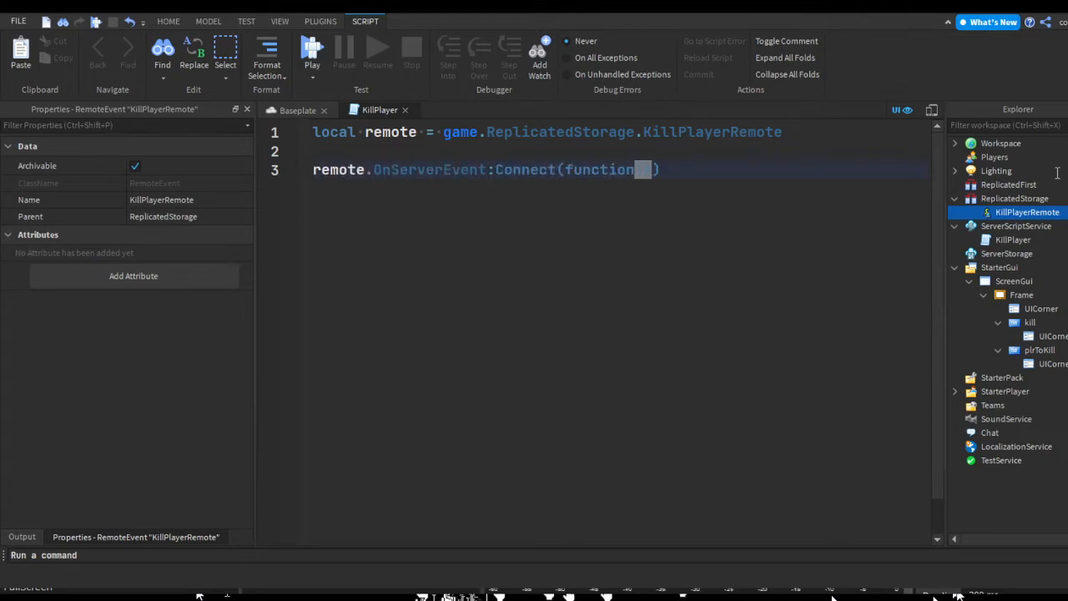
{"action": "type", "text": ")"}
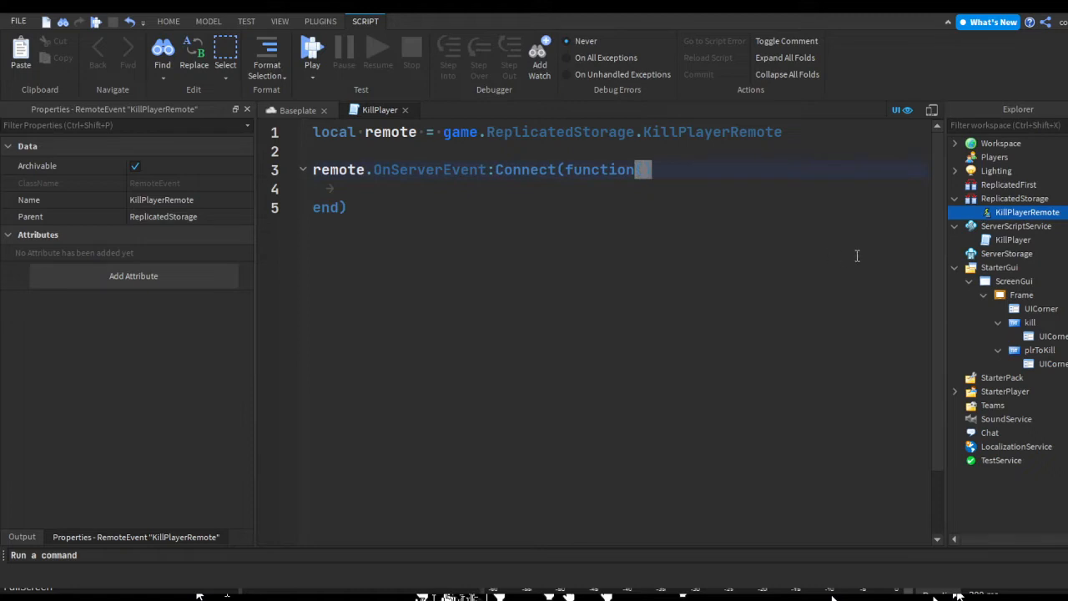
{"action": "type", "text": "p"}
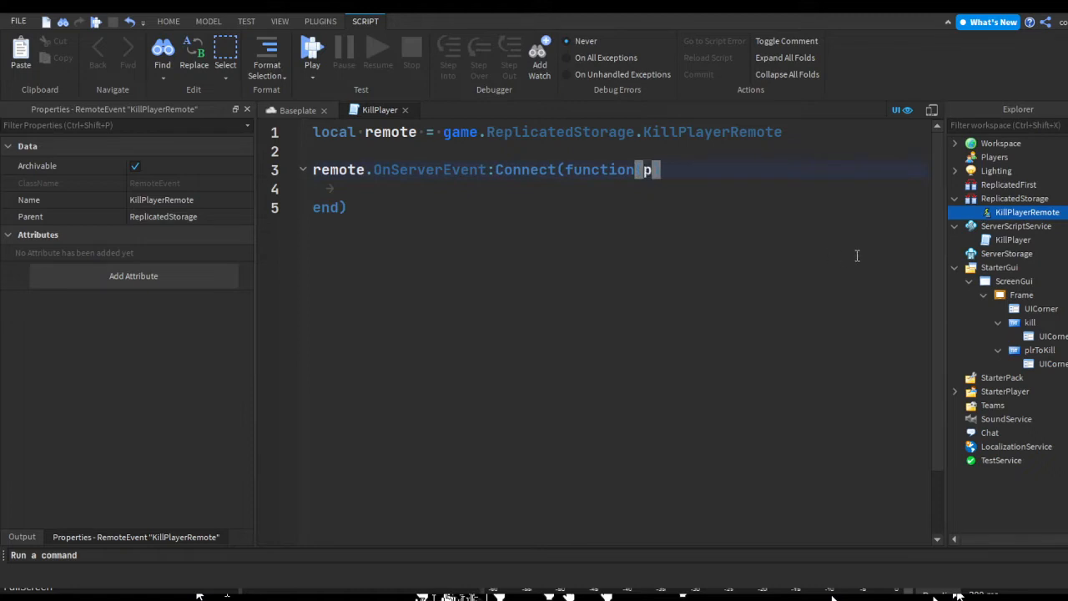
{"action": "type", "text": "layer,"}
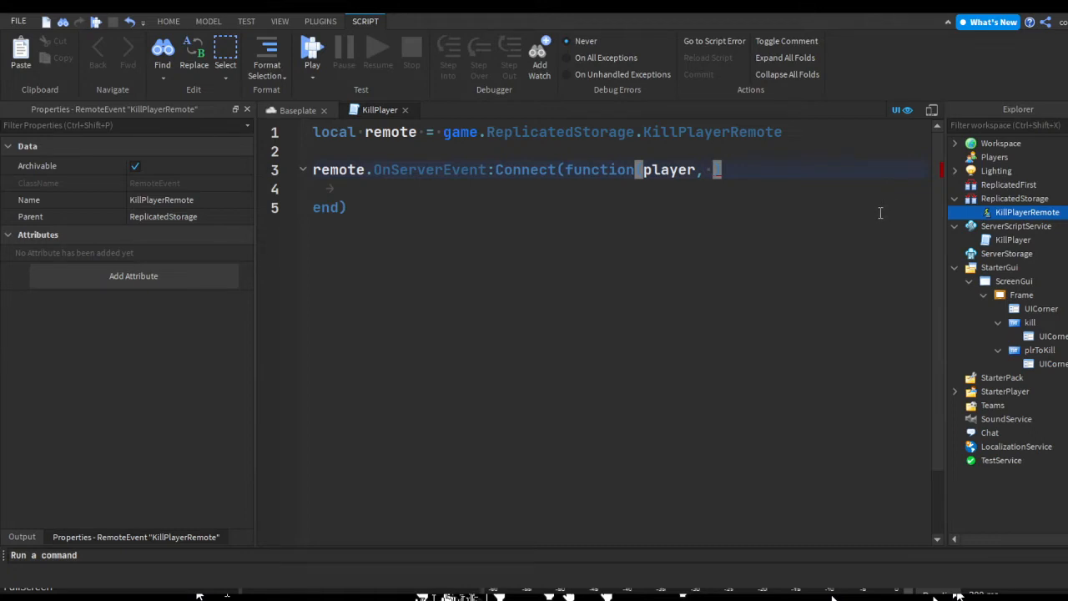
{"action": "type", "text": "p"}
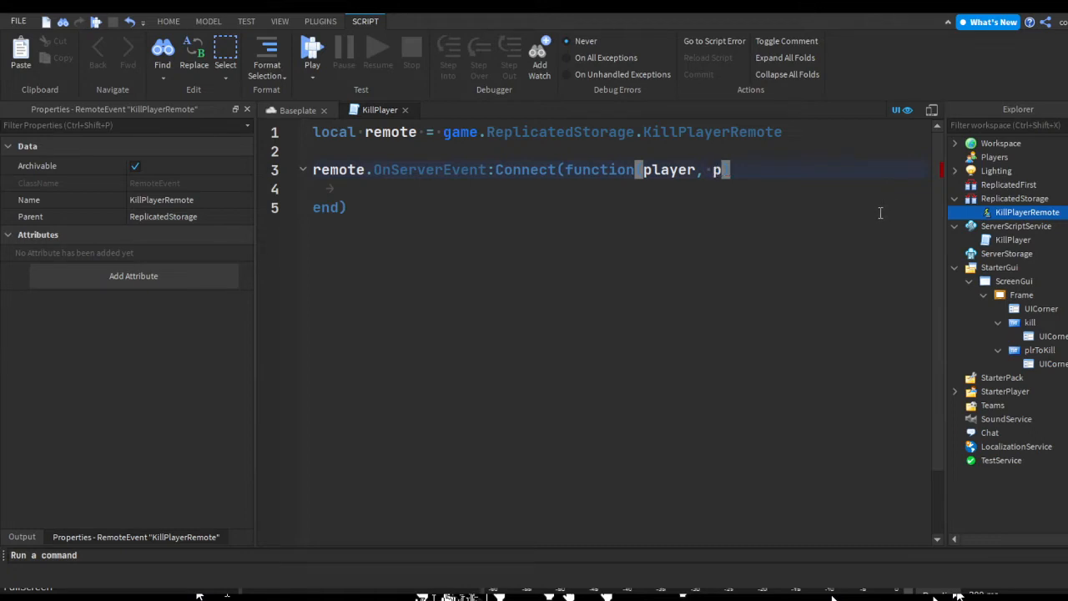
{"action": "type", "text": "l"}
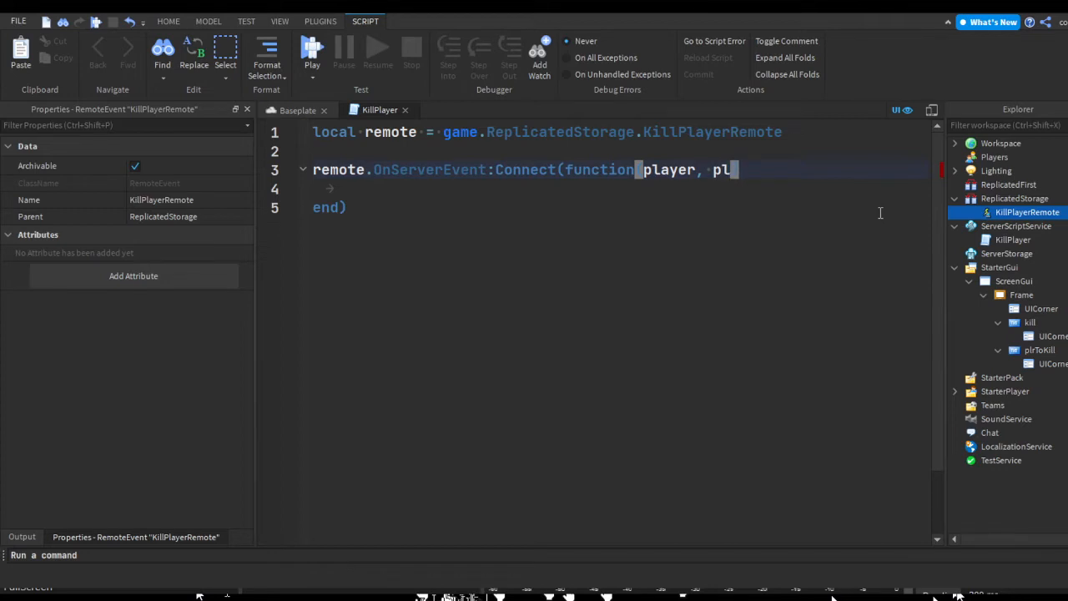
{"action": "type", "text": "ayerUserName"}
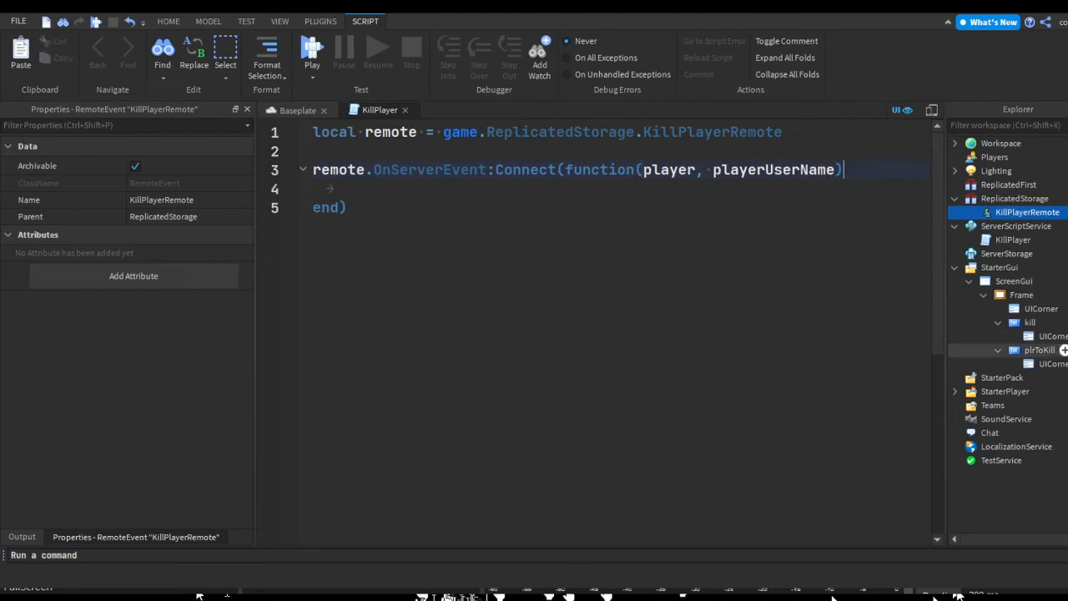
- Set Players:WaitForChild(playerUserName).Character.Humanoid.Health = 0, then return to the Baseplate
{"action": "double_click", "coordinate": [771, 170]}
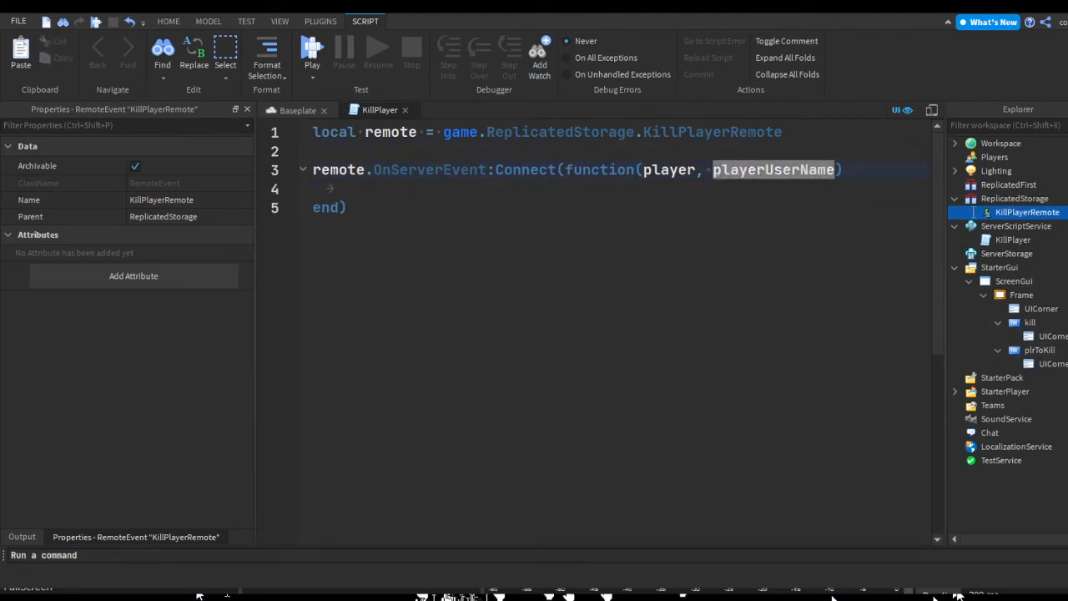
{"action": "left_click", "coordinate": [351, 187]}
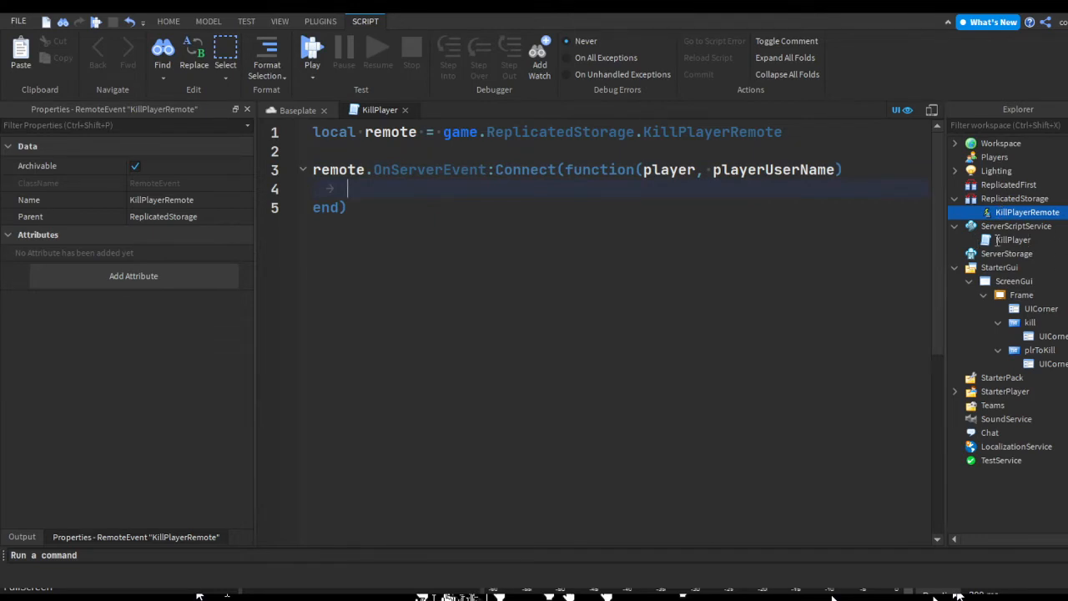
{"action": "type", "text": "game"}
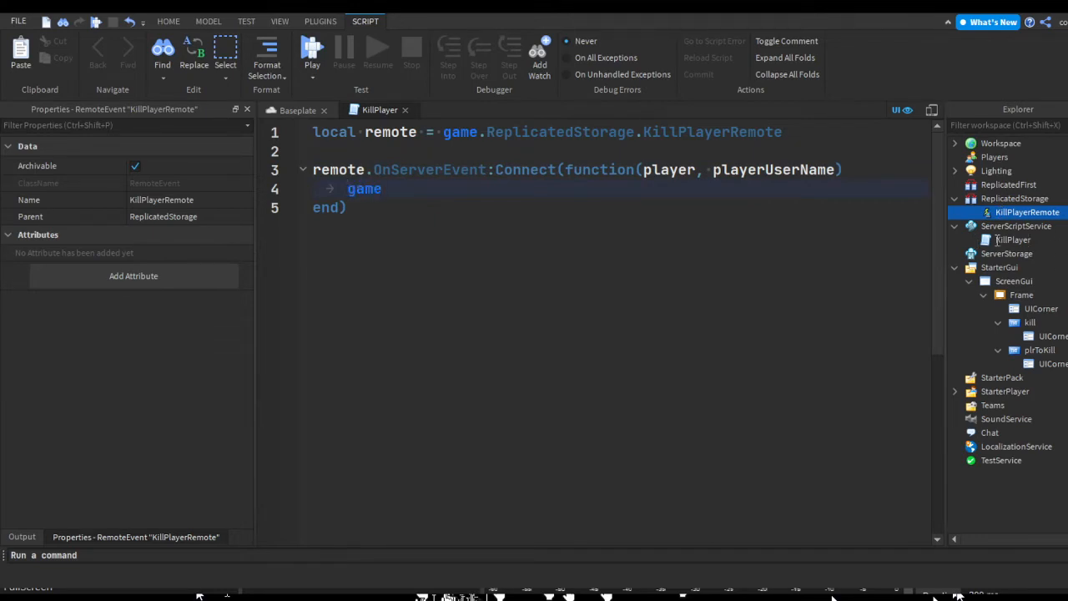
{"action": "type", "text": ":GetService(\"Players\")"}
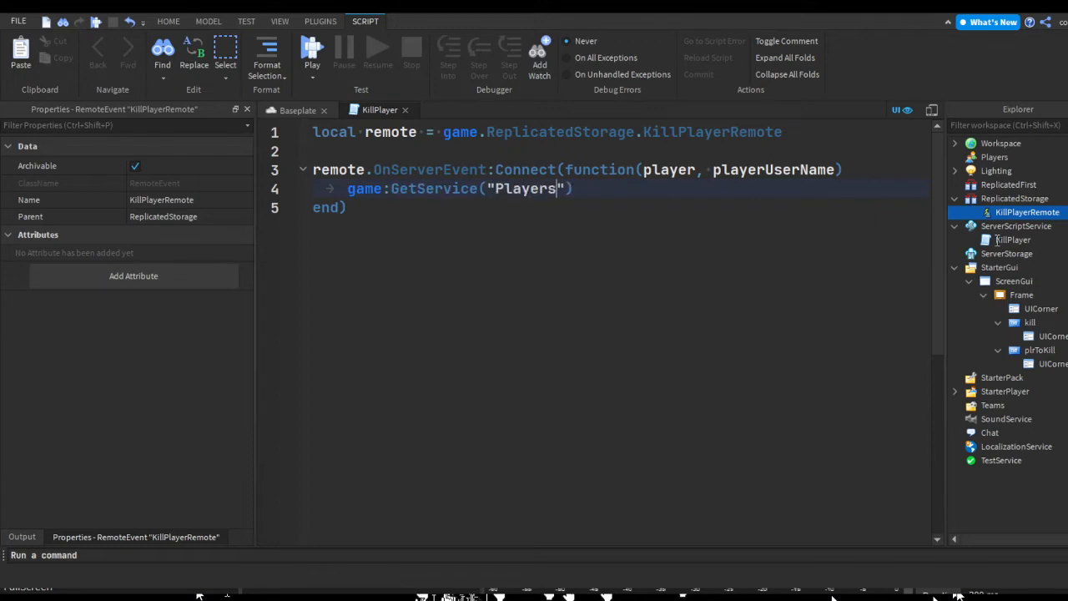
{"action": "type", "text": ":waitForChild(playe"}
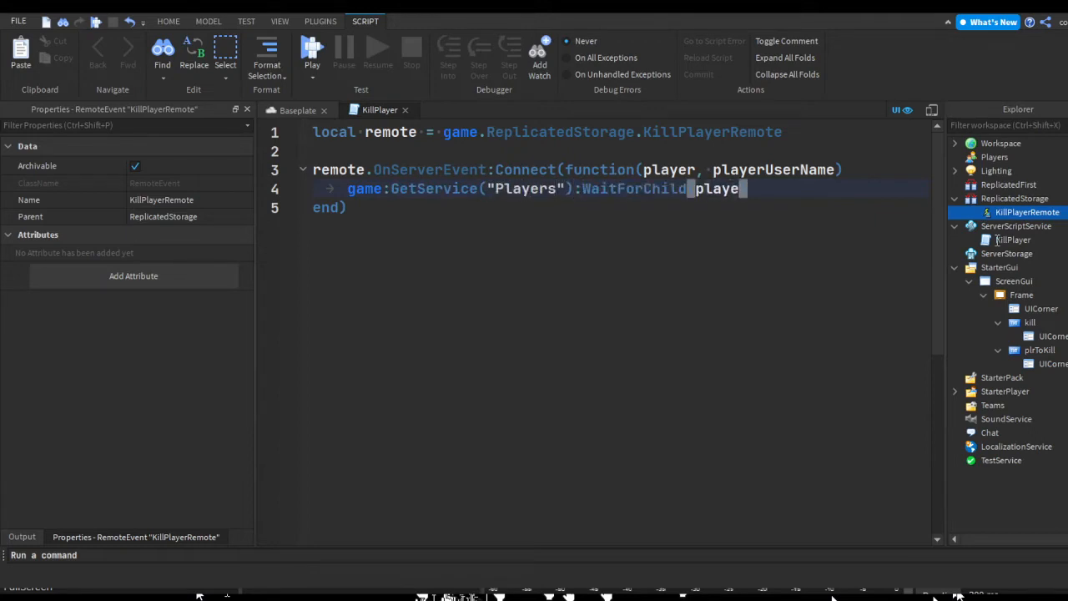
{"action": "type", "text": "rUserName"}
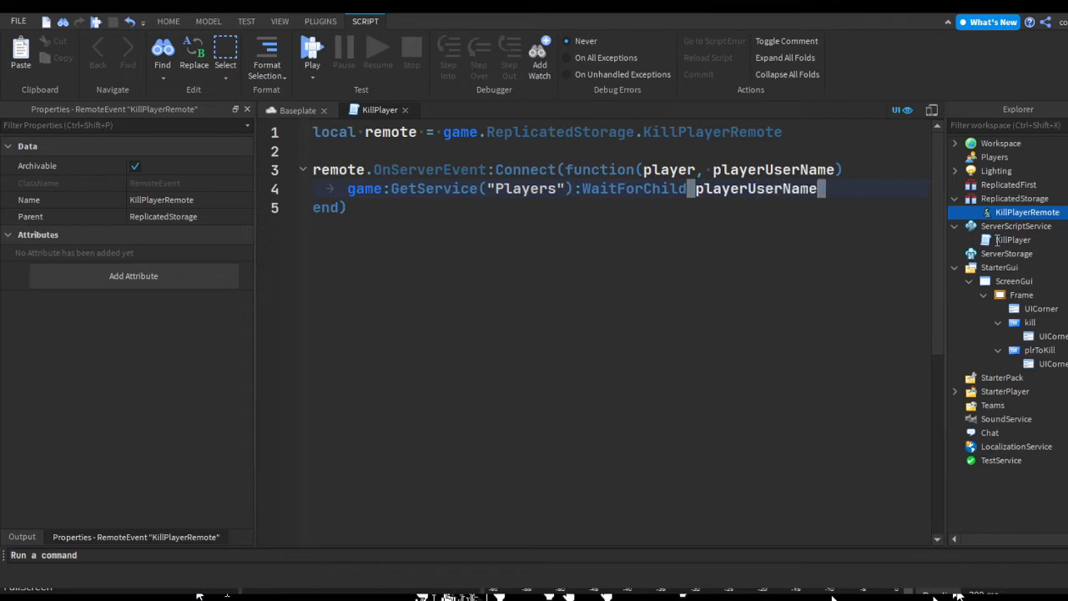
{"action": "type", "text": ").Character.Humanoid"}
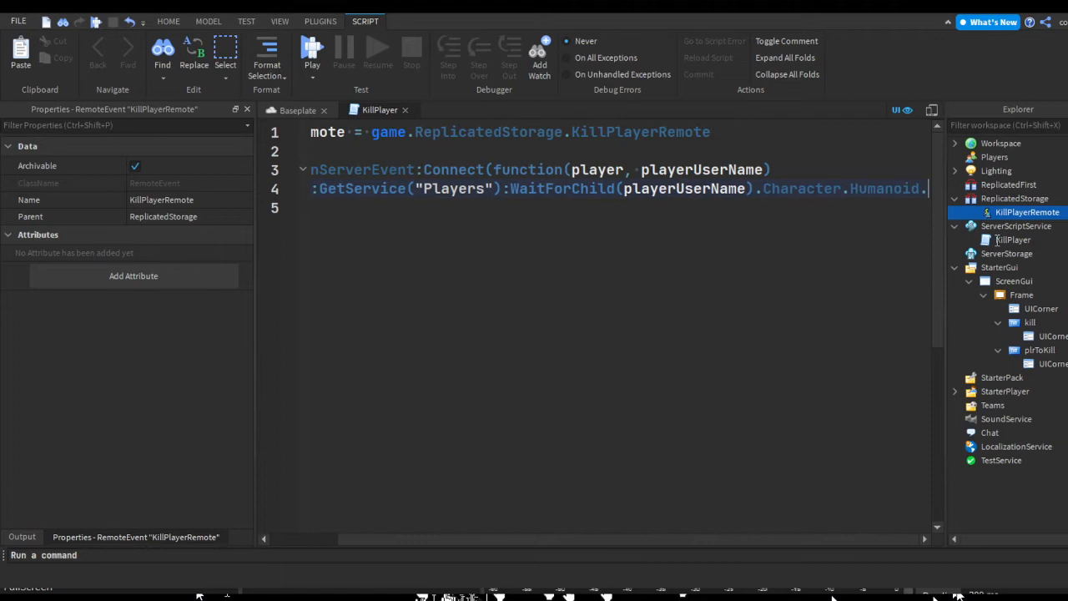
{"action": "type", "text": ".Health = 0"}
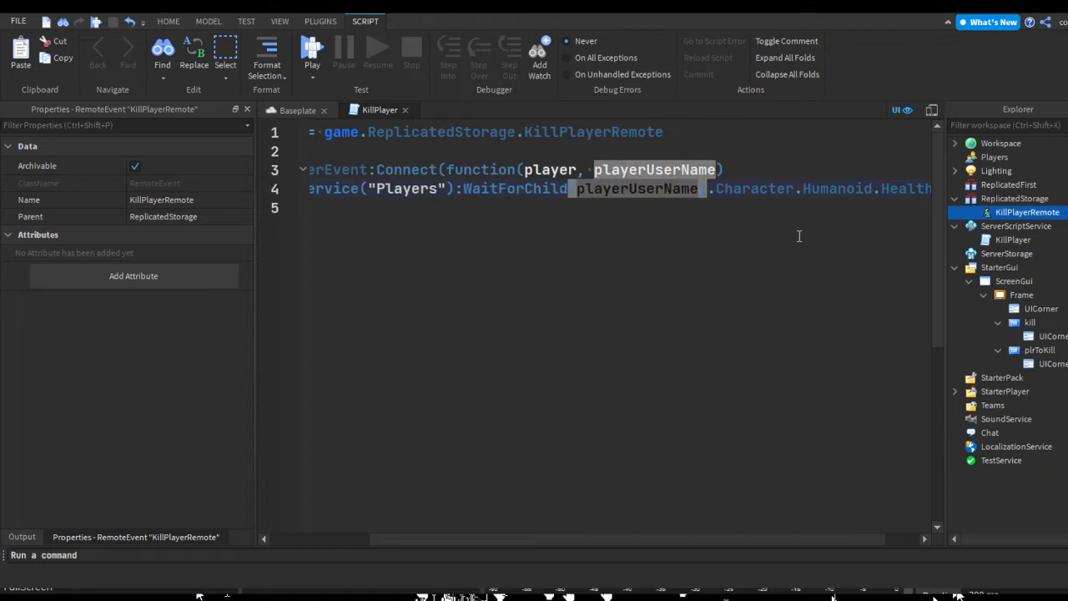
{"action": "mouse_move", "coordinate": [727, 242]}
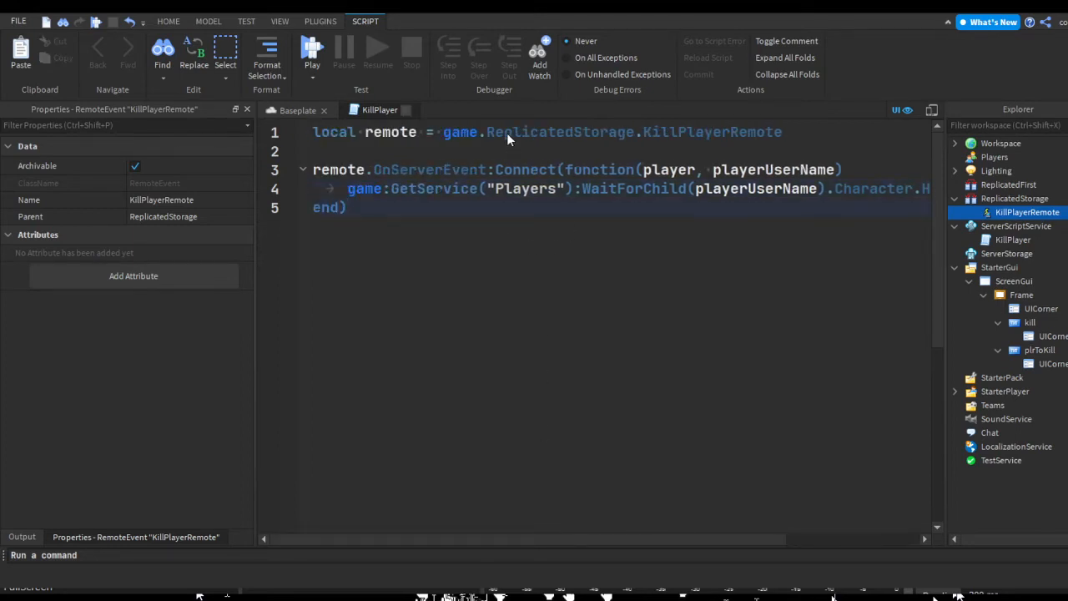
{"action": "left_click", "coordinate": [166, 20]}
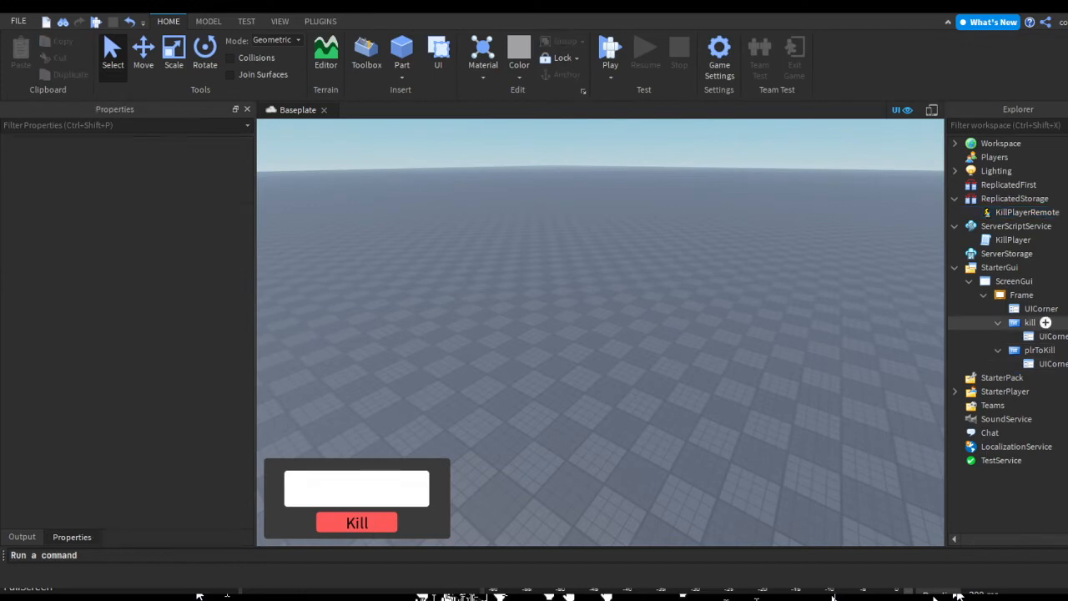
- Add a LocalScript named FireRemote under the kill button and clear its default code
{"action": "left_click", "coordinate": [357, 20]}
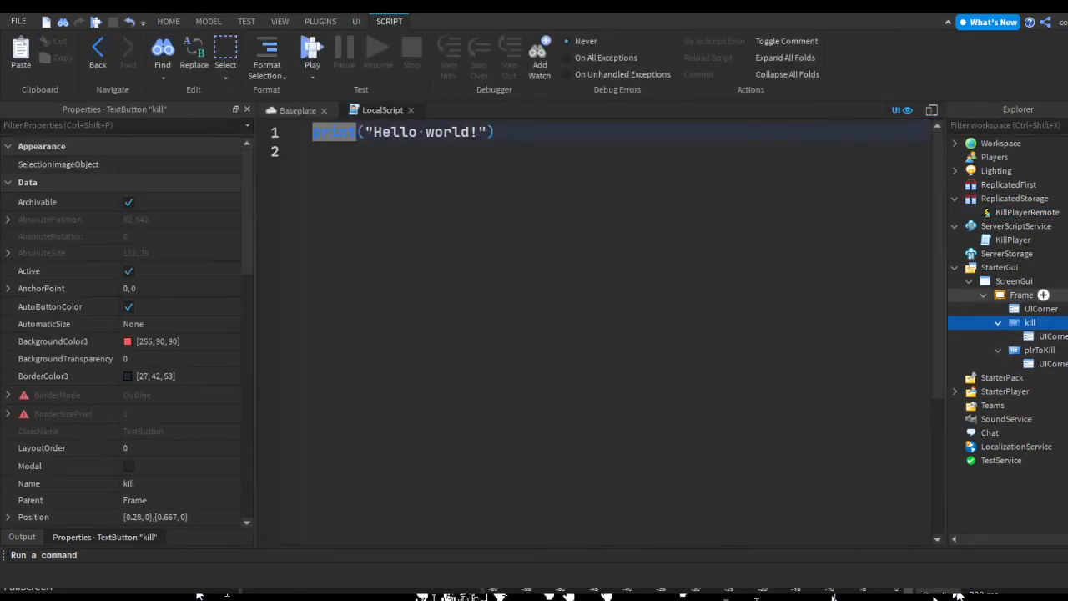
{"action": "left_click", "coordinate": [1030, 349]}
{"action": "type", "text": "FireRemote"}
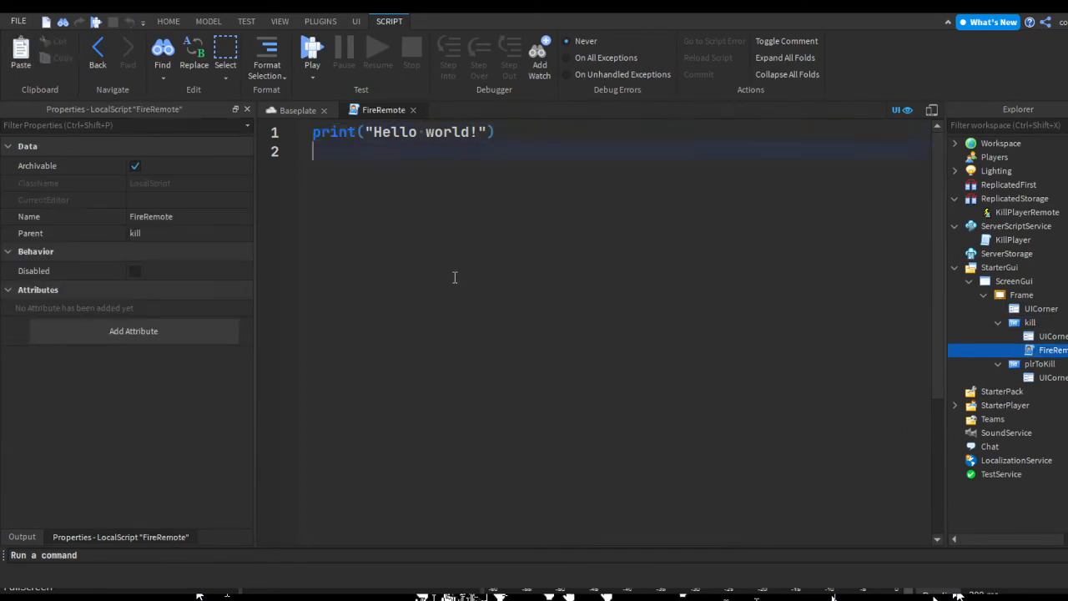
{"action": "key", "text": "ctrl+a"}
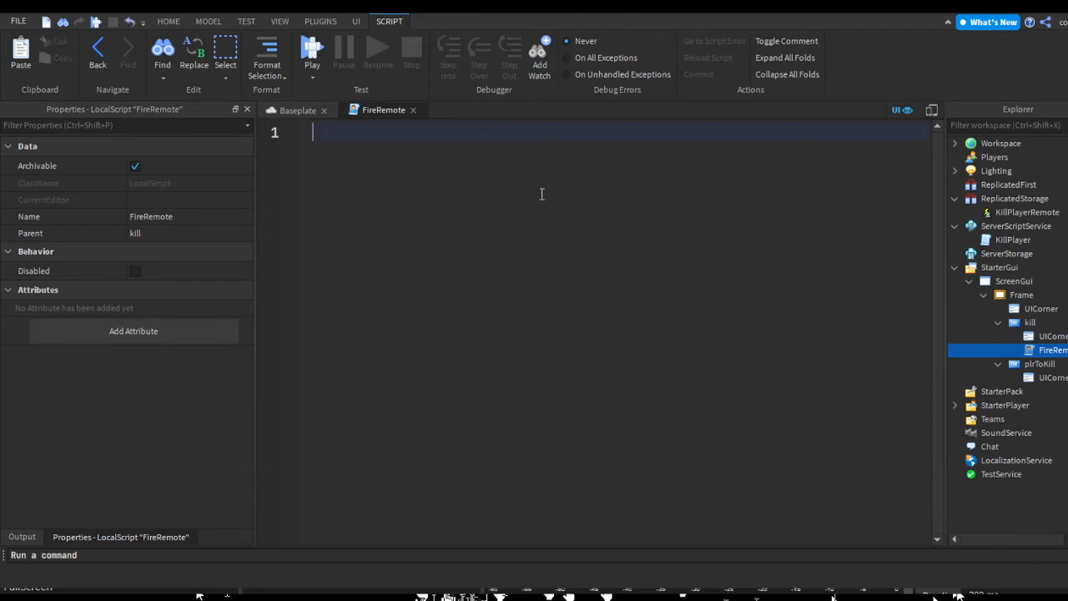
- Write local remote = game.ReplicatedStorage.KillPlayerRemote, checking the event's name
{"action": "type", "text": "local remote = ga"}
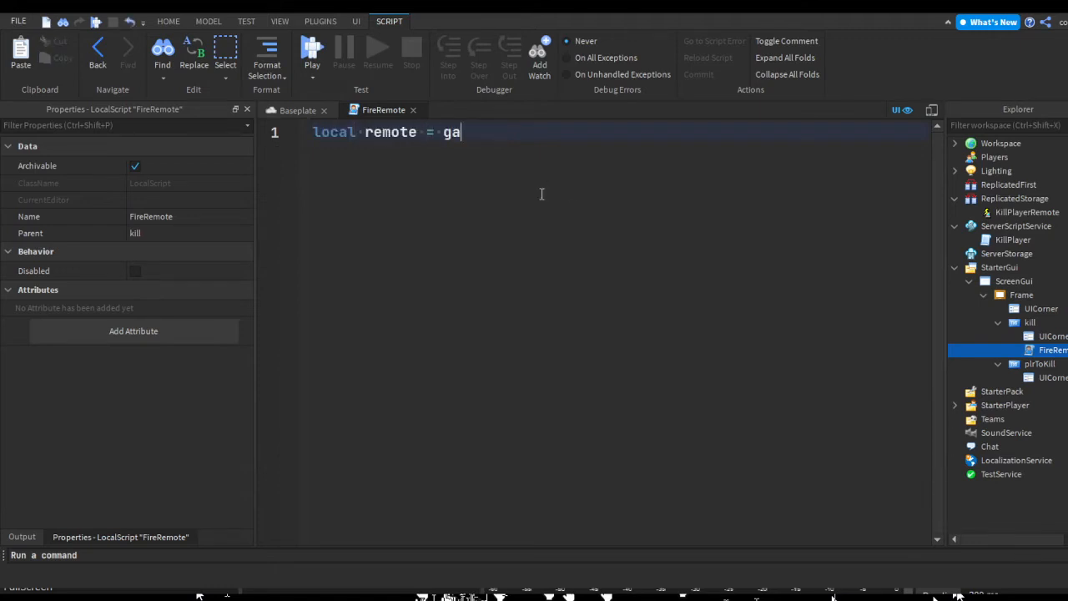
{"action": "type", "text": "me.ReplicatedStorage.KillPlayerRemote"}
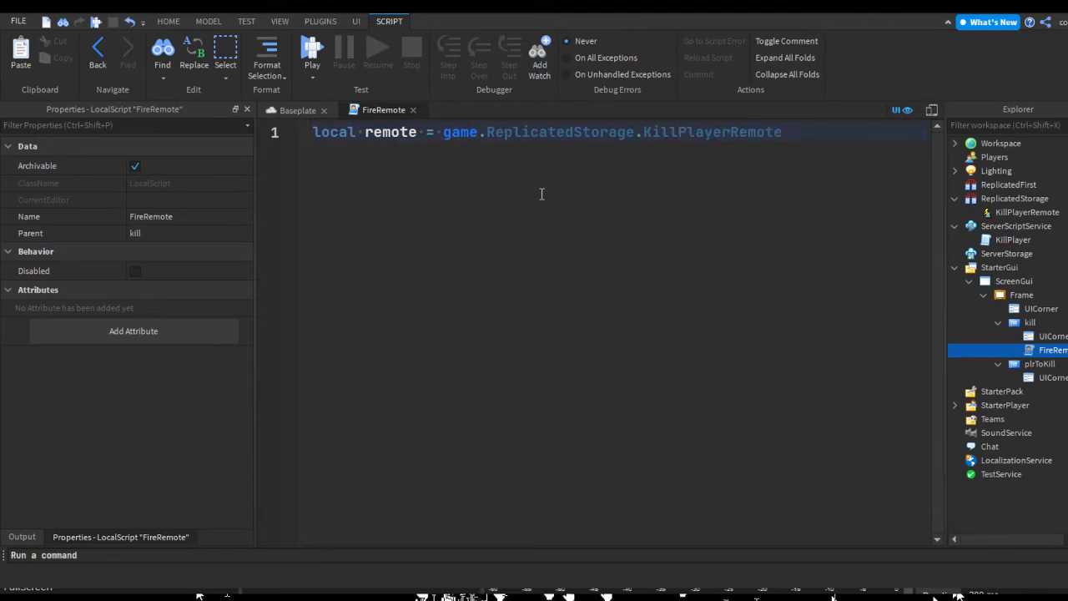
{"action": "left_click", "coordinate": [1013, 240]}
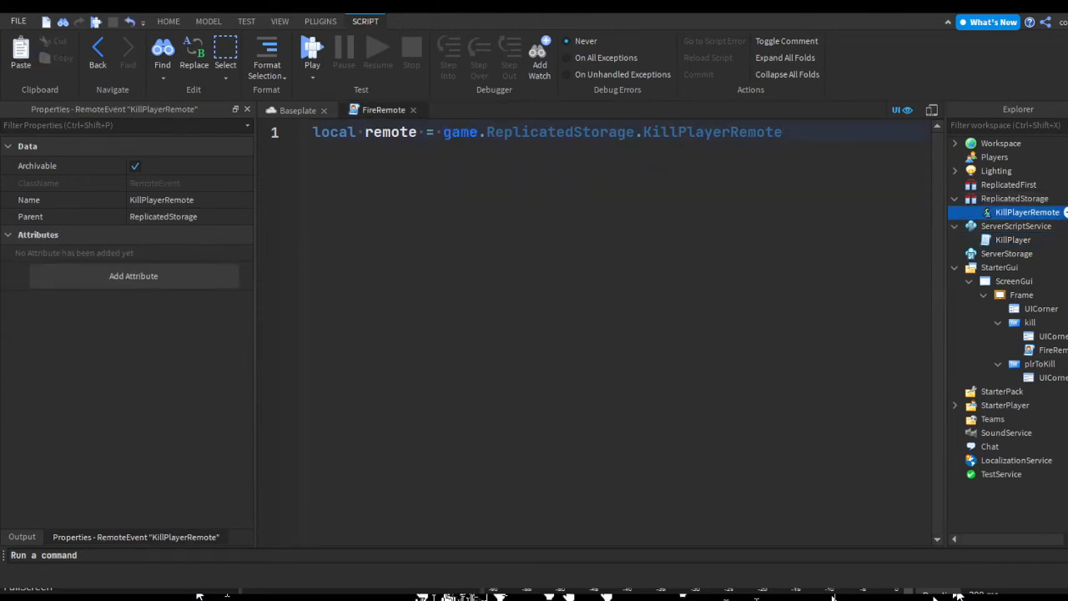
{"action": "left_click", "coordinate": [781, 132]}
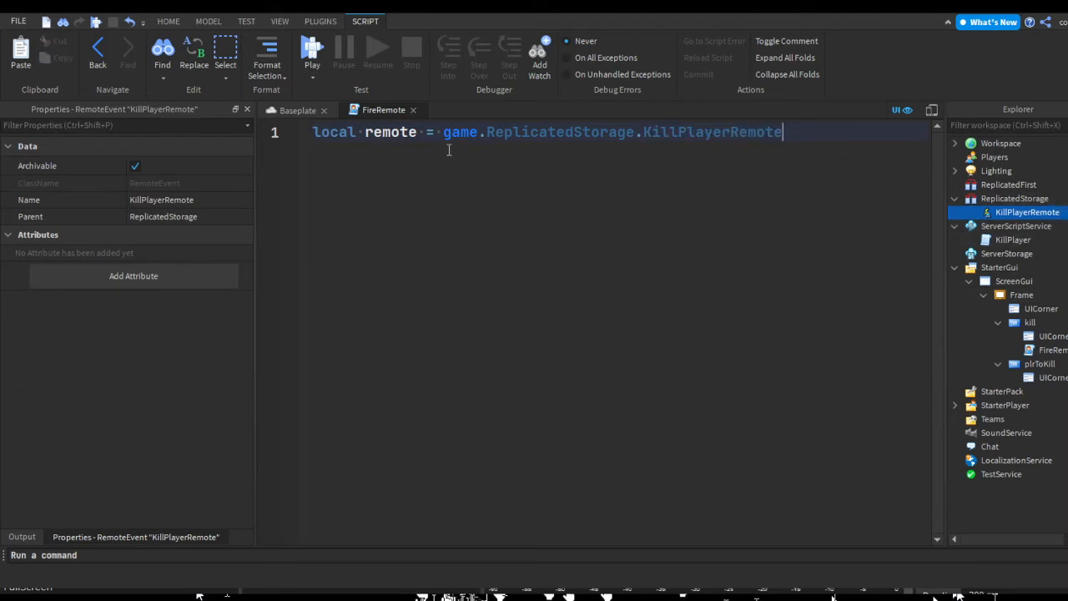
{"action": "double_click", "coordinate": [710, 131]}
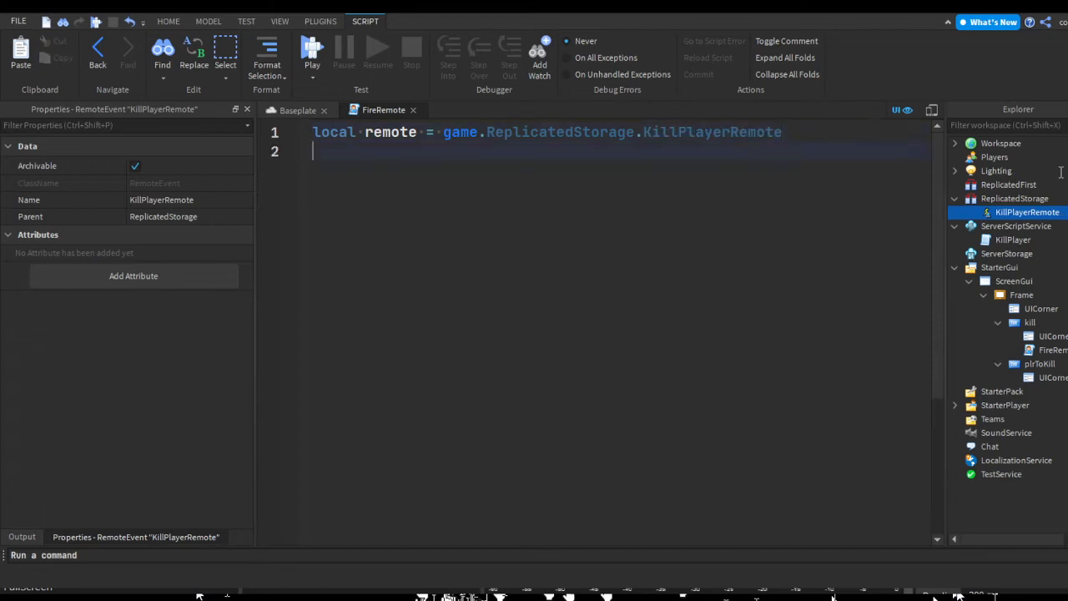
- Connect script.Parent.MouseButton1Click to an anonymous function
{"action": "type", "text": "as"}
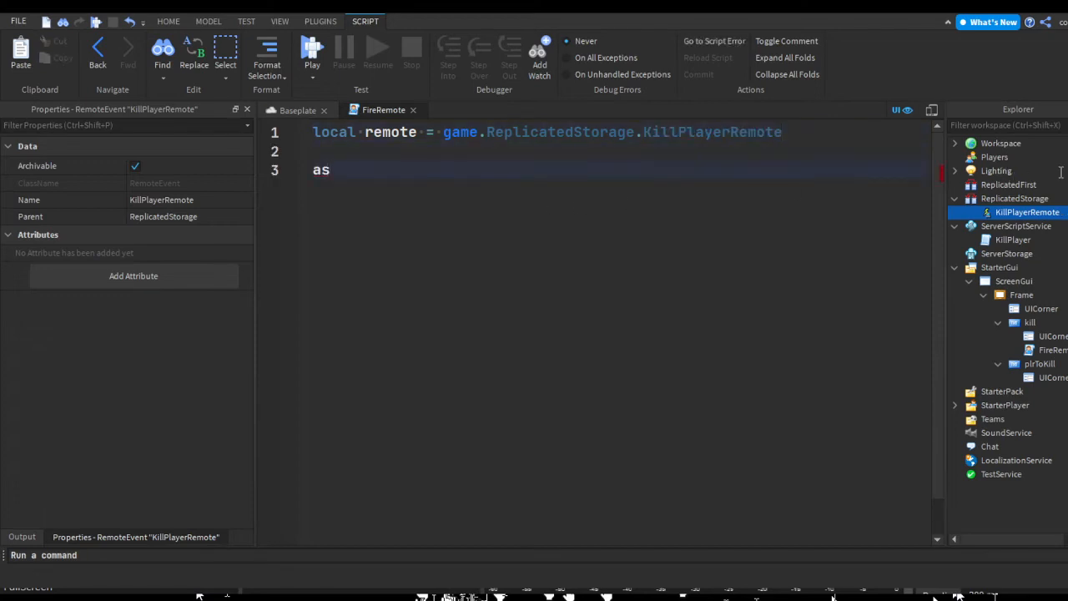
{"action": "type", "text": "script.Parent.MouseButton1Click:Connect("}
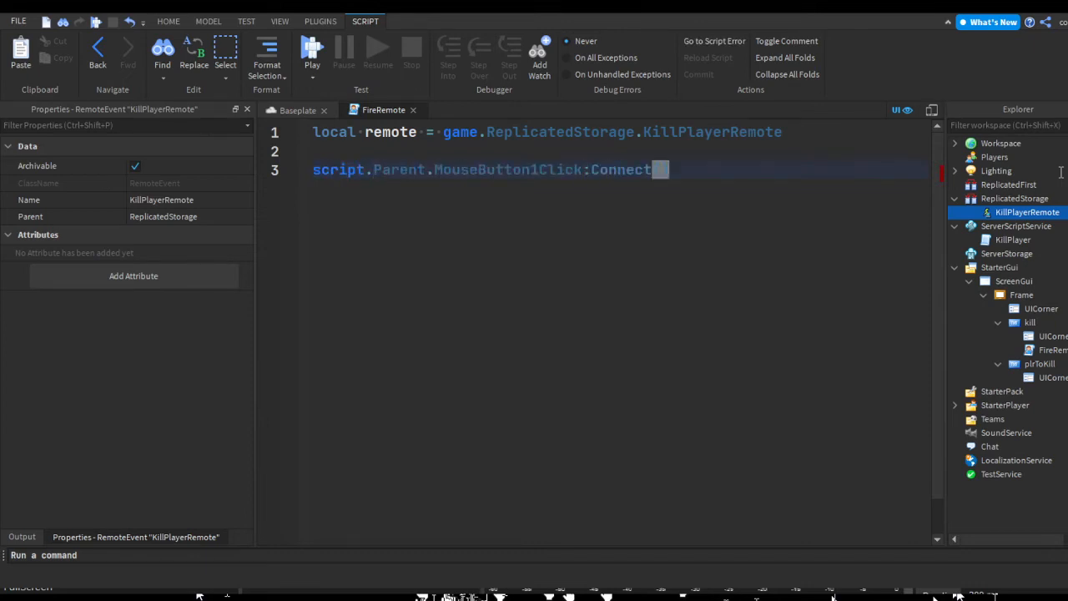
{"action": "type", "text": "(function()"}
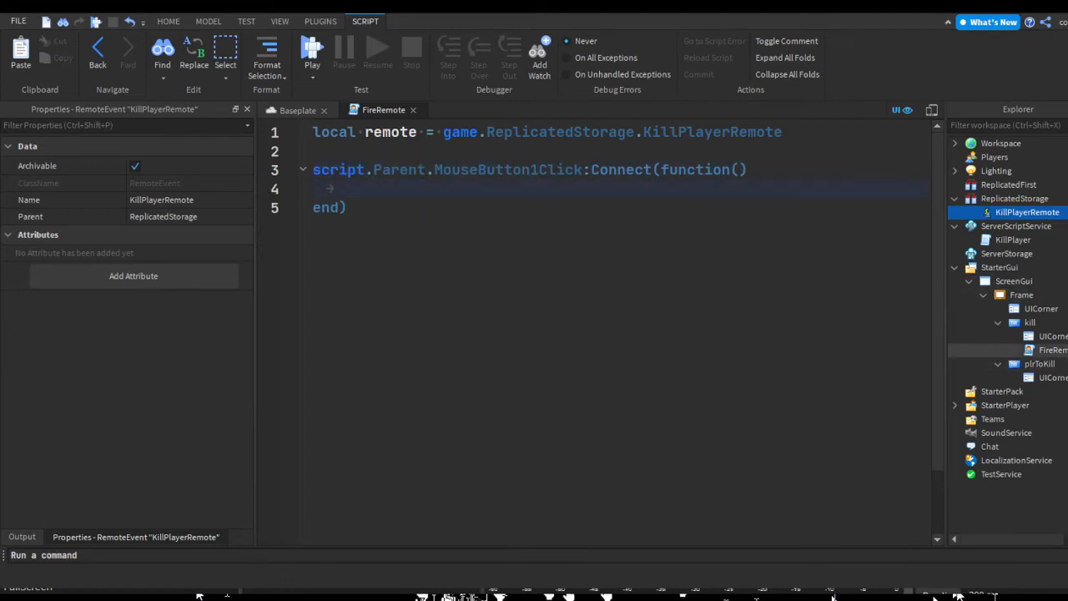
{"action": "left_click", "coordinate": [1040, 364]}
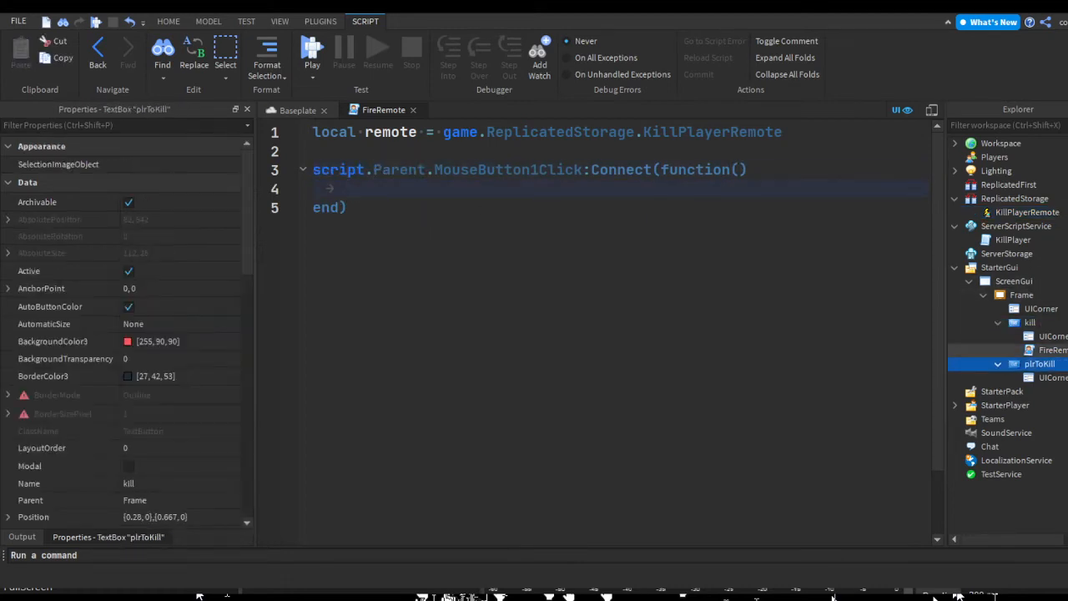
- Inside the click handler, call remote:FireServer()
{"action": "left_click", "coordinate": [1032, 322]}
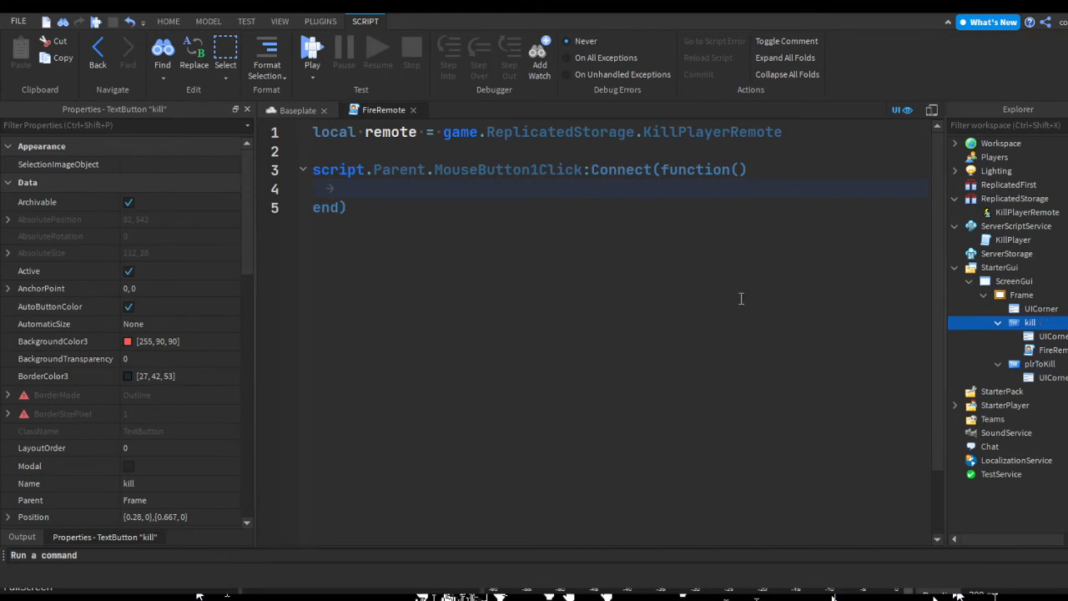
{"action": "double_click", "coordinate": [507, 170]}
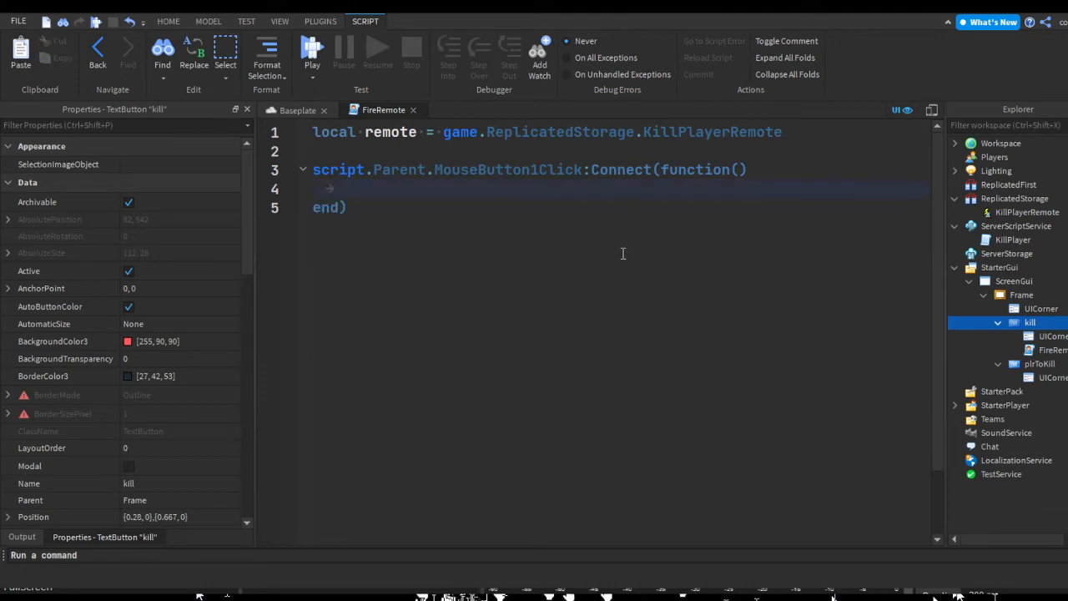
{"action": "type", "text": "remote:FireServer("}
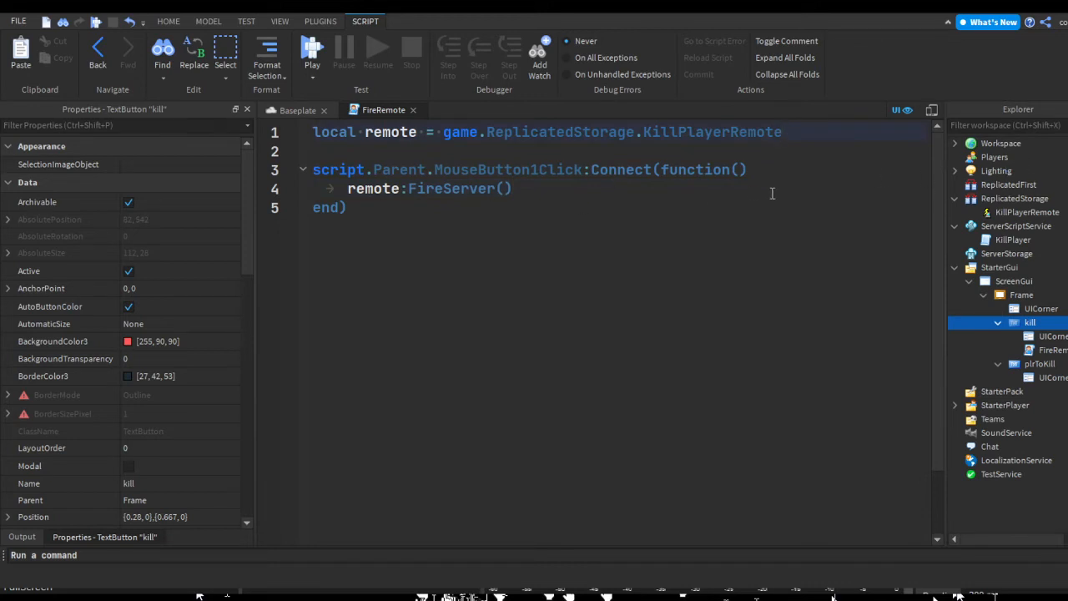
- Define local plrToKill = script.Parent.Parent.plrToKill, fixing a mistyped name
{"action": "type", "text": "local pla"}
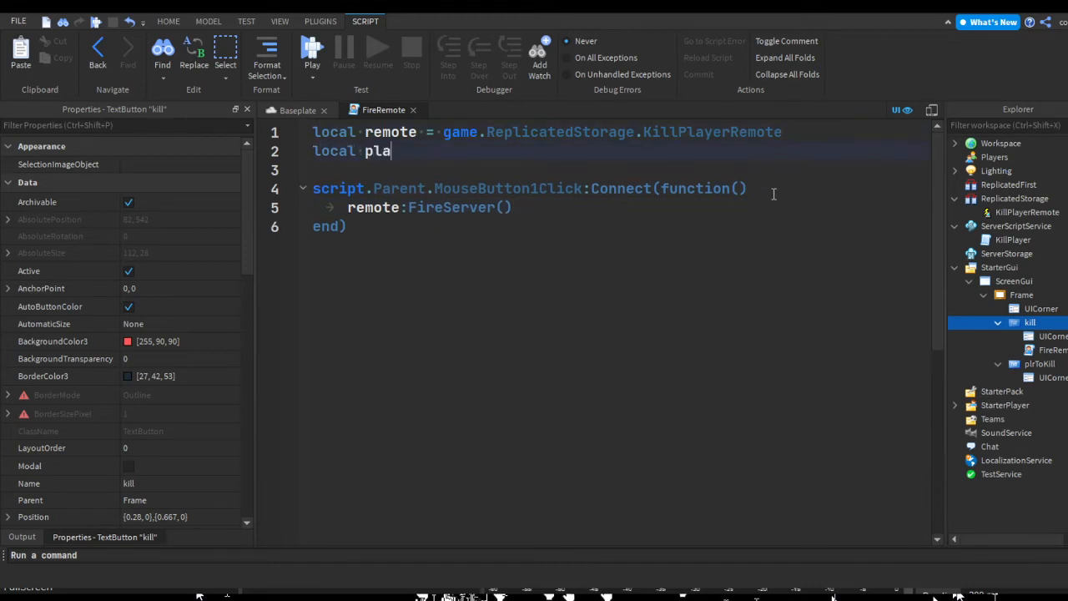
{"action": "type", "text": "yer2Kill"}
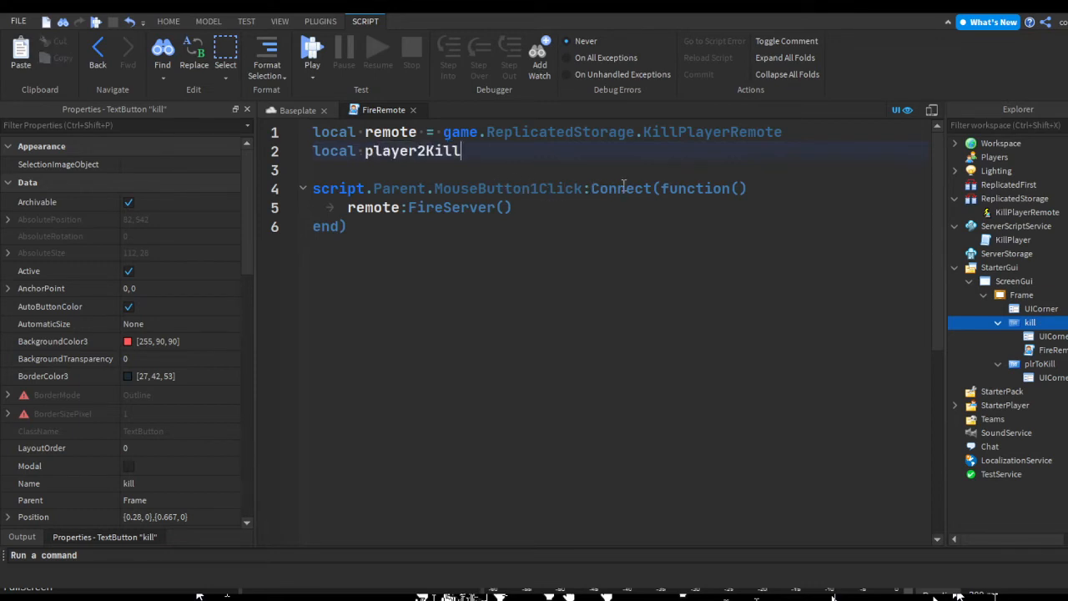
{"action": "key", "text": "BackSpace"}
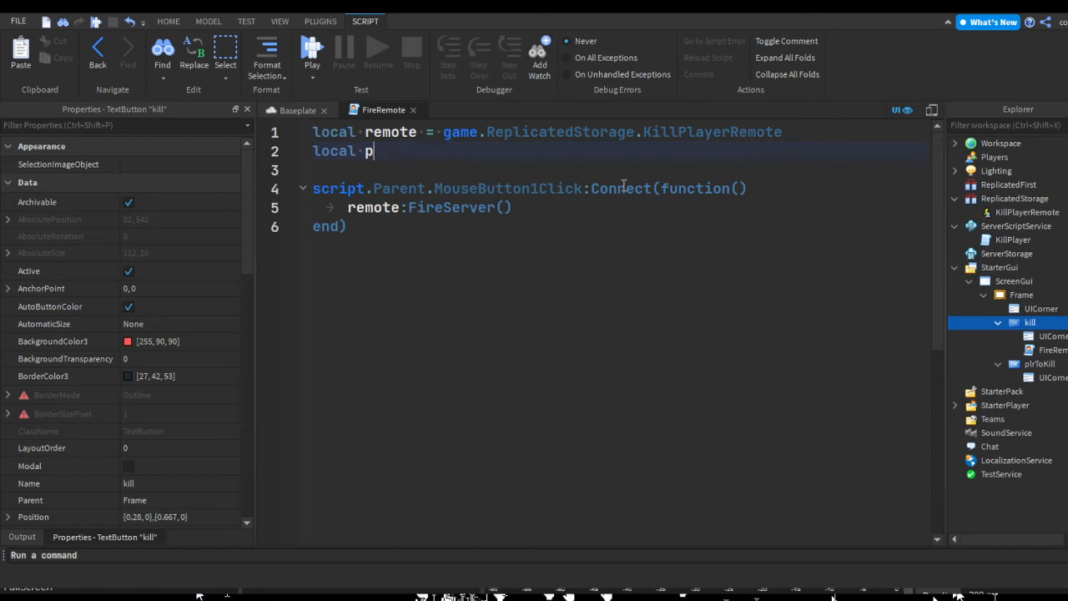
{"action": "type", "text": "lr"}
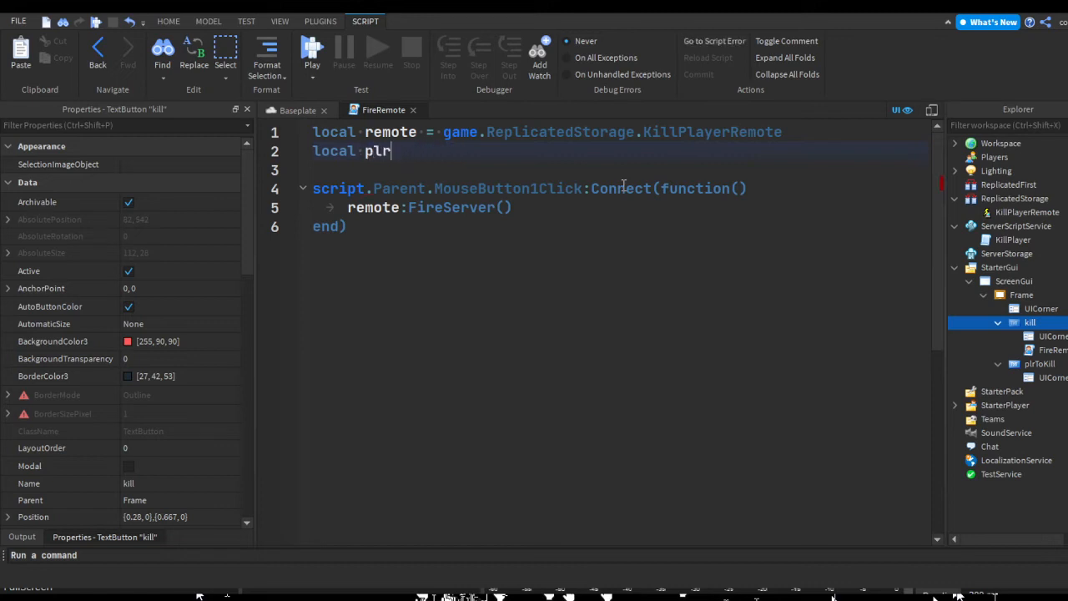
{"action": "type", "text": "ToKill"}
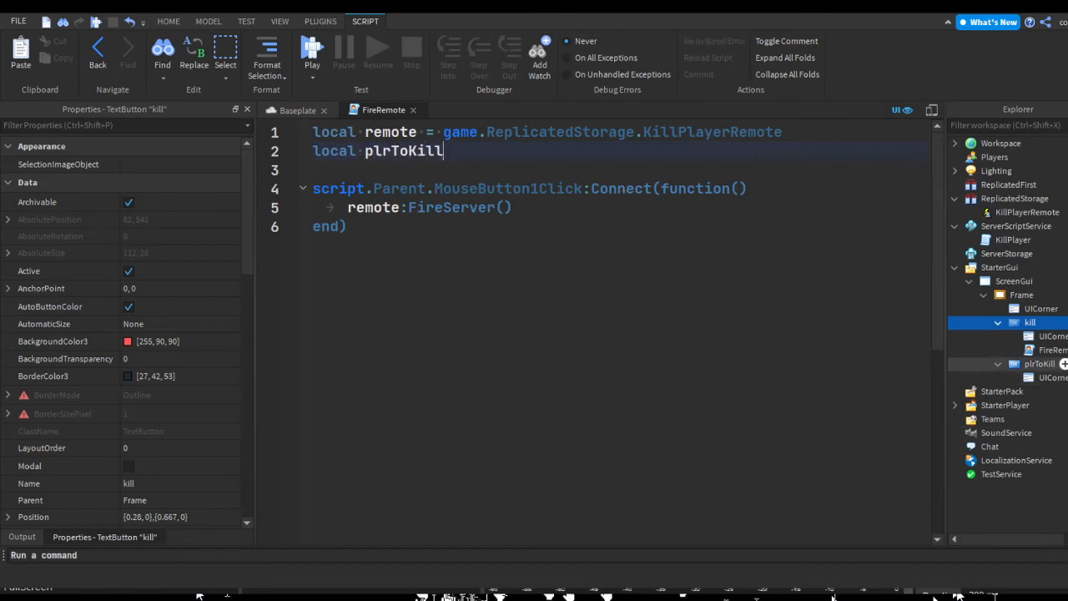
{"action": "type", "text": "= s"}
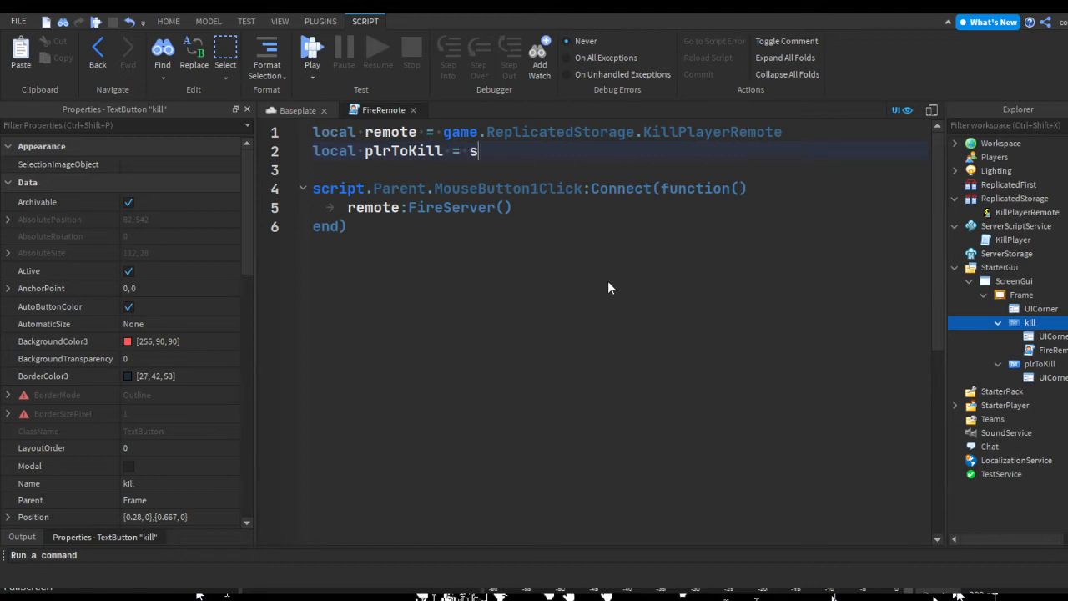
{"action": "type", "text": "cript.Parent."}
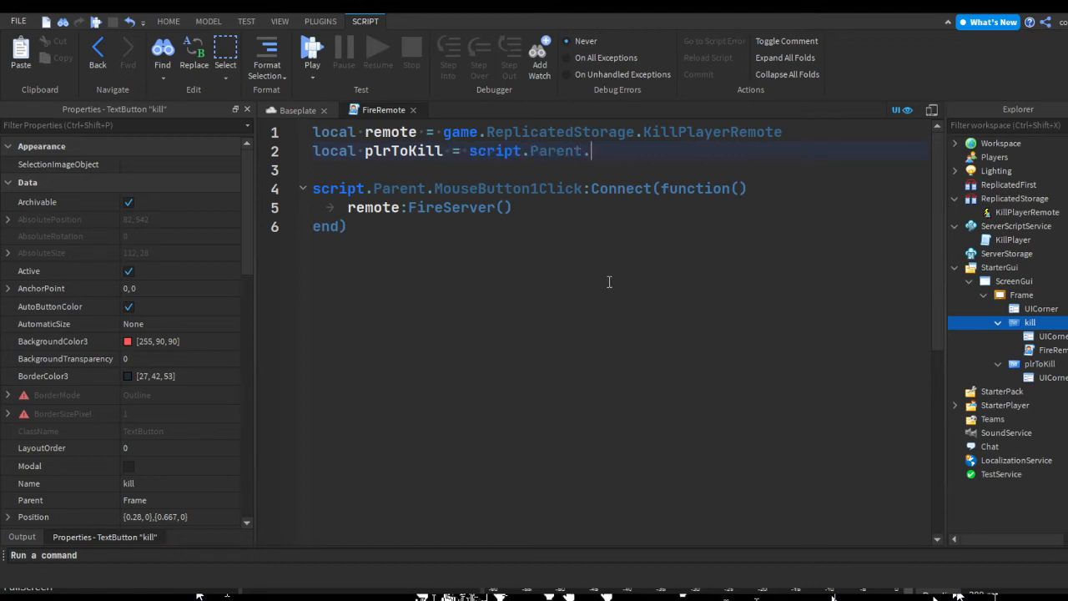
{"action": "type", "text": "Parent.plrToKill"}
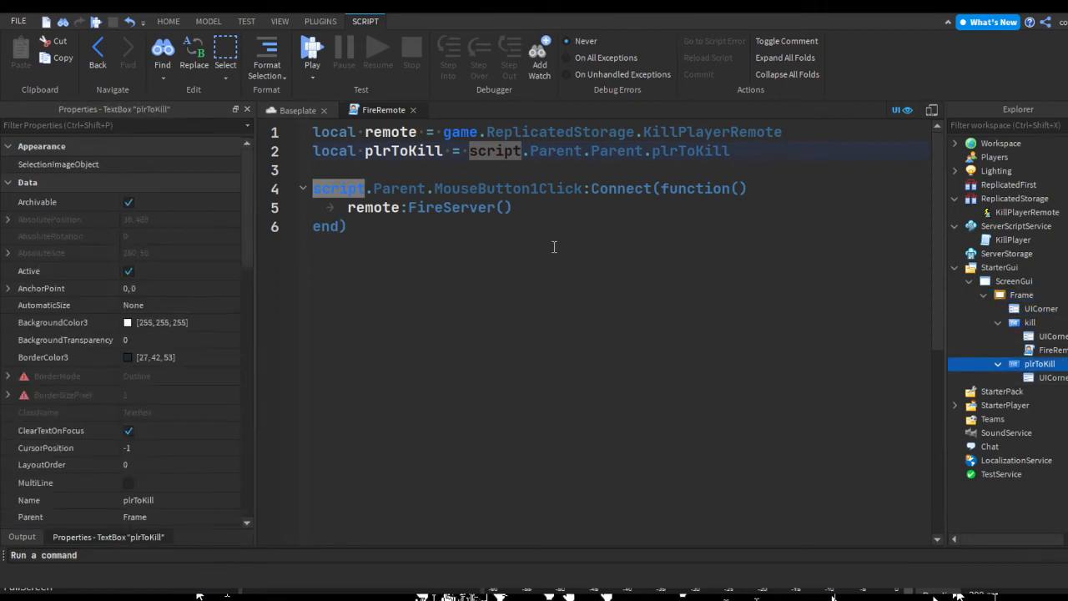
- Pass plrToKill.Text into remote:FireServer
{"action": "type", "text": "(plrToKill.t"}
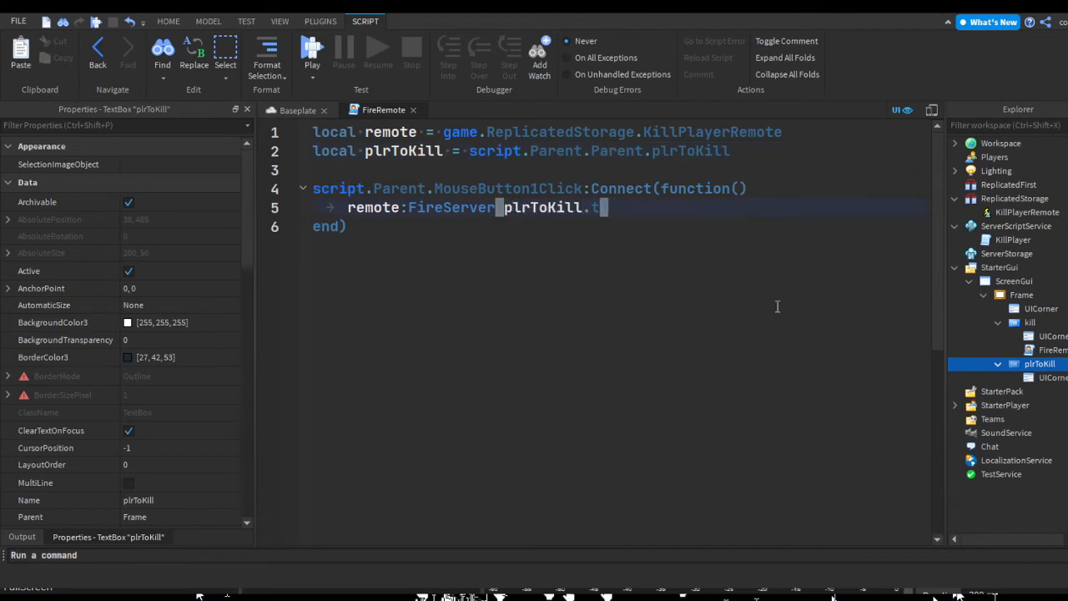
{"action": "type", "text": "ext"}
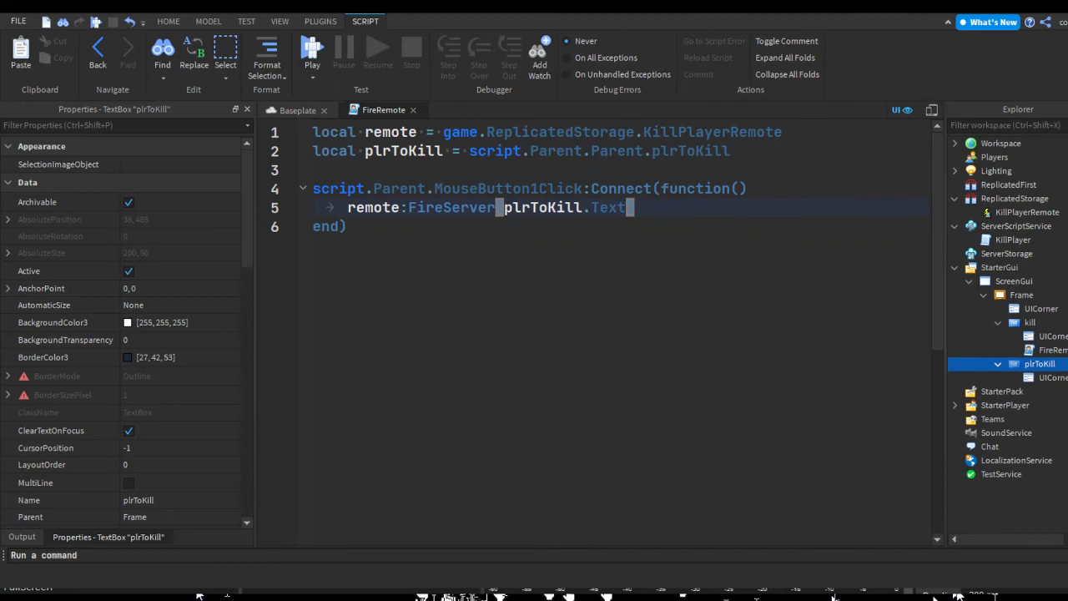
{"action": "mouse_move", "coordinate": [349, 90]}
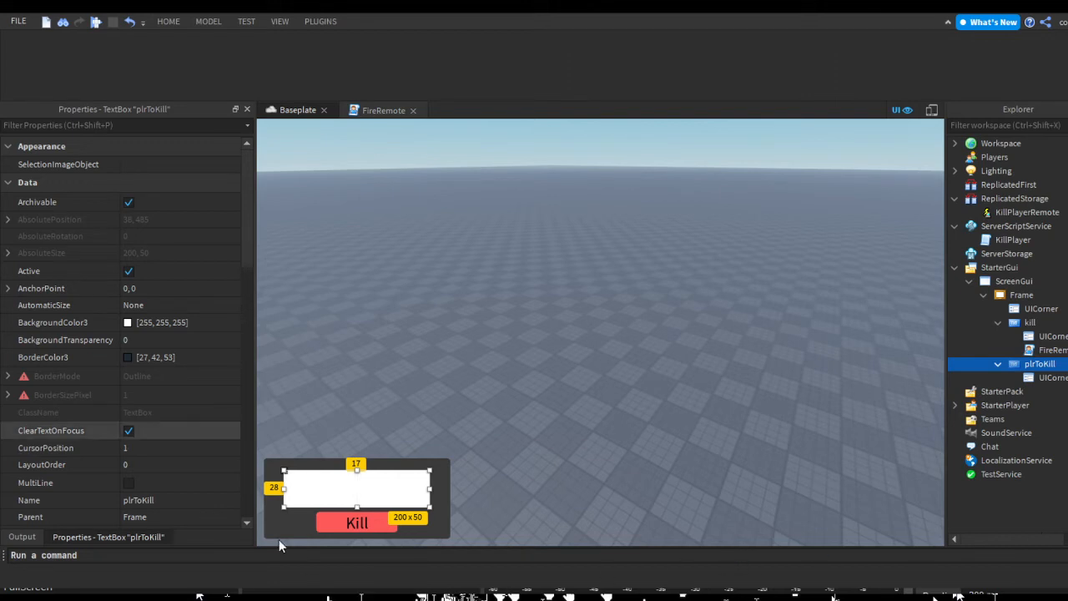
- Edit the KillPlayer server script's handler that looks up the player by playerUserName
{"action": "type", "text": "COOCO"}
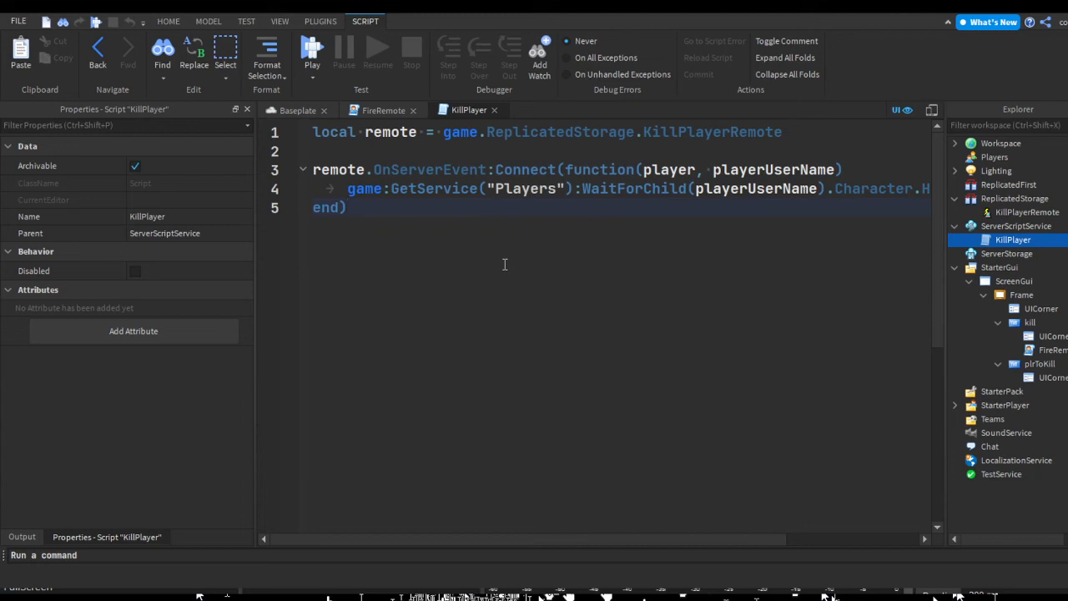
- Review the FireRemote LocalScript, then return to the Baseplate scene with the kill panel
{"action": "left_click", "coordinate": [349, 207]}
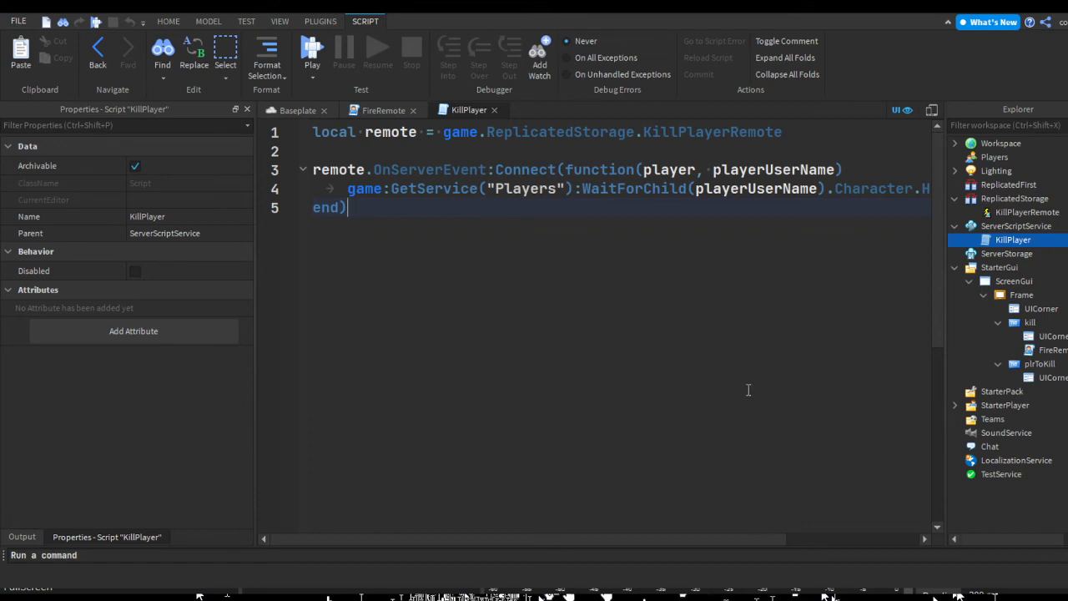
{"action": "left_click", "coordinate": [384, 110]}
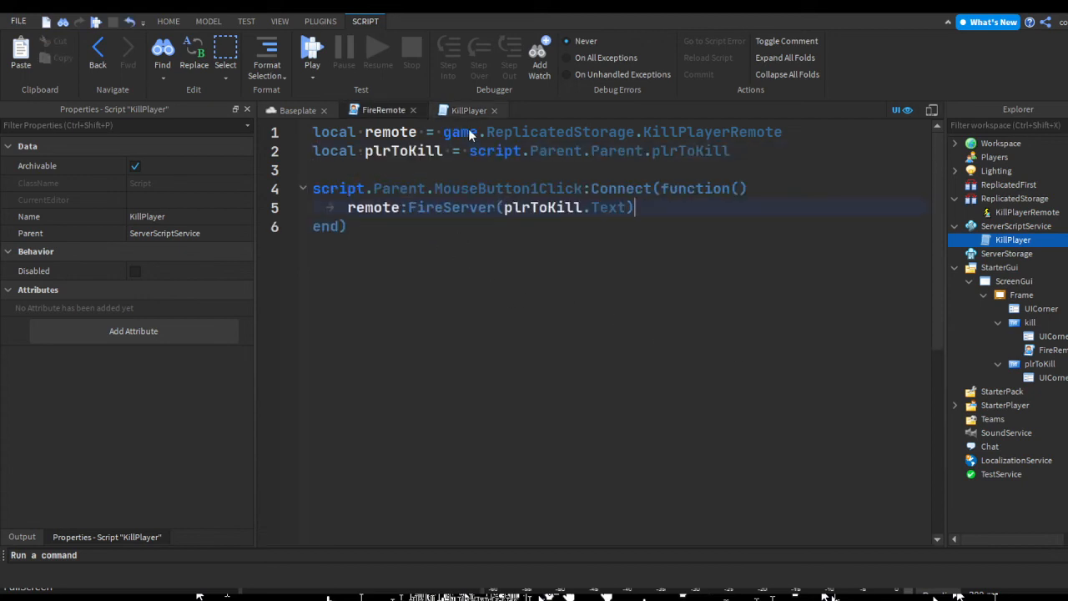
{"action": "left_click", "coordinate": [167, 21]}
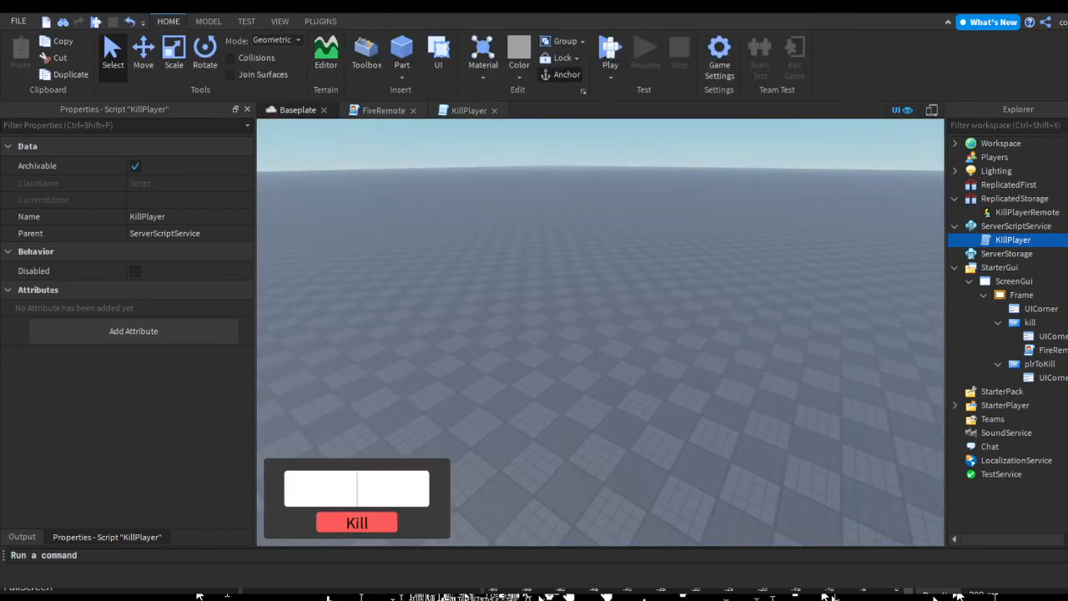
- Start a playtest and request a kill for test name "abc", yielding a KillPlayer infinite-yield warning
{"action": "left_click", "coordinate": [611, 50]}
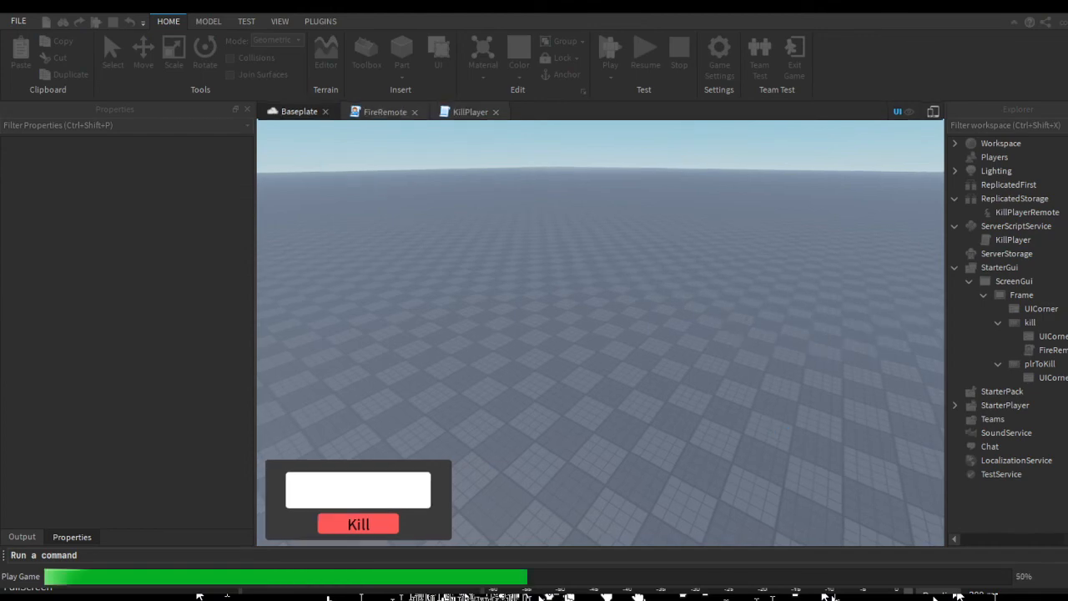
{"action": "left_click", "coordinate": [678, 57]}
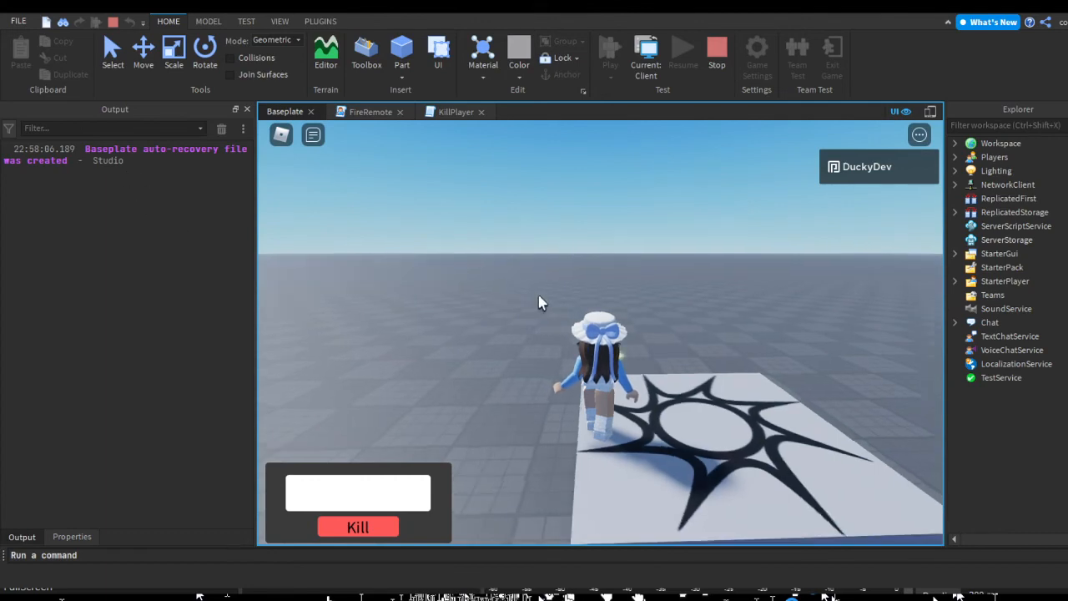
{"action": "type", "text": "a"}
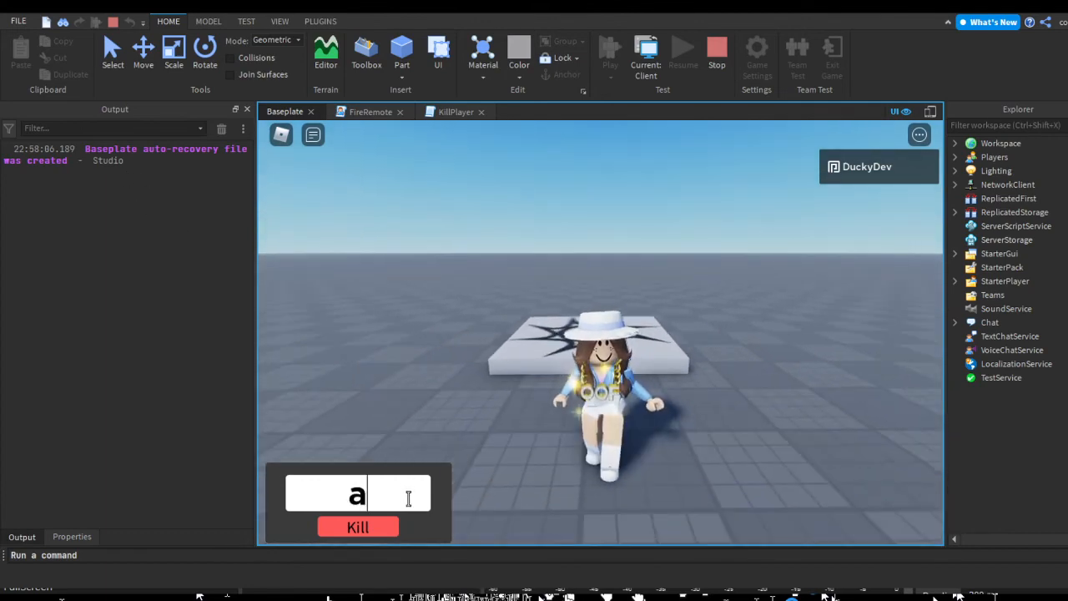
{"action": "type", "text": "bc"}
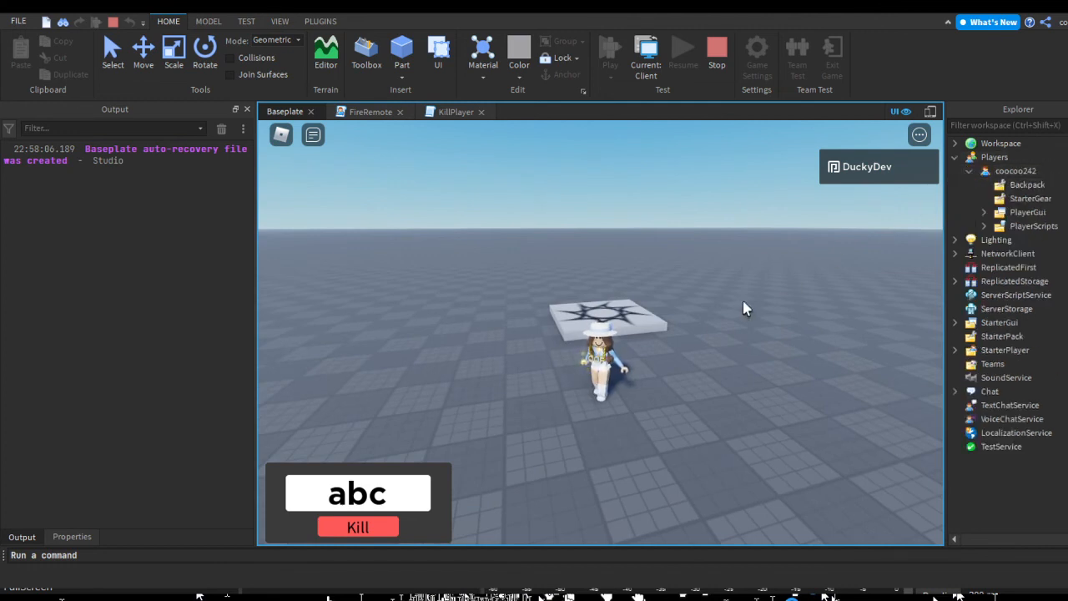
{"action": "type", "text": "COOCO"}
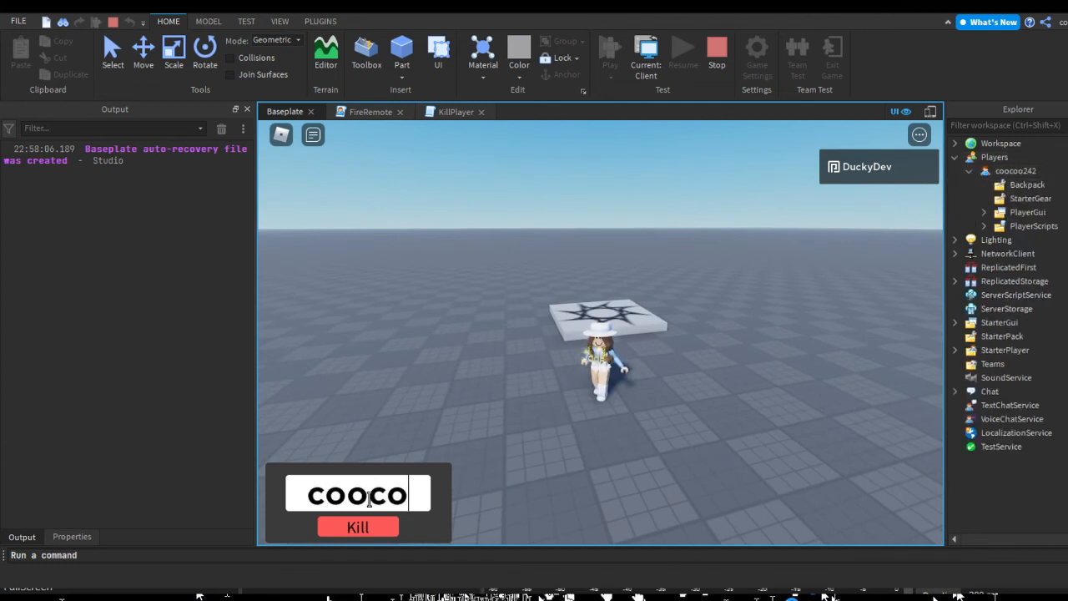
{"action": "left_click", "coordinate": [357, 528]}
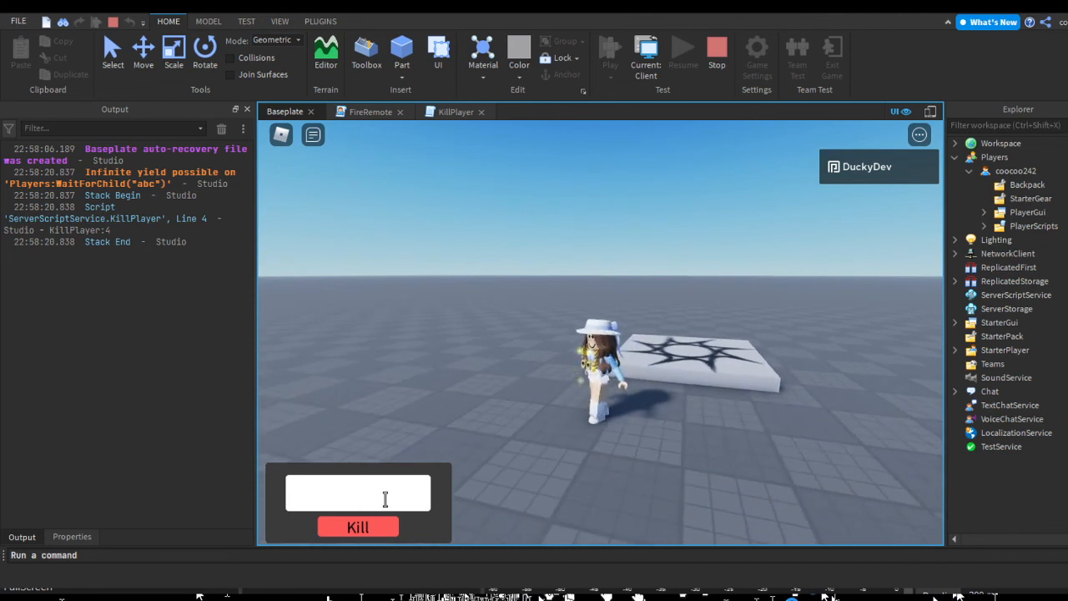
- Enter your own username coocoo242 and kill your character, which falls apart
{"action": "type", "text": "coocoo24"}
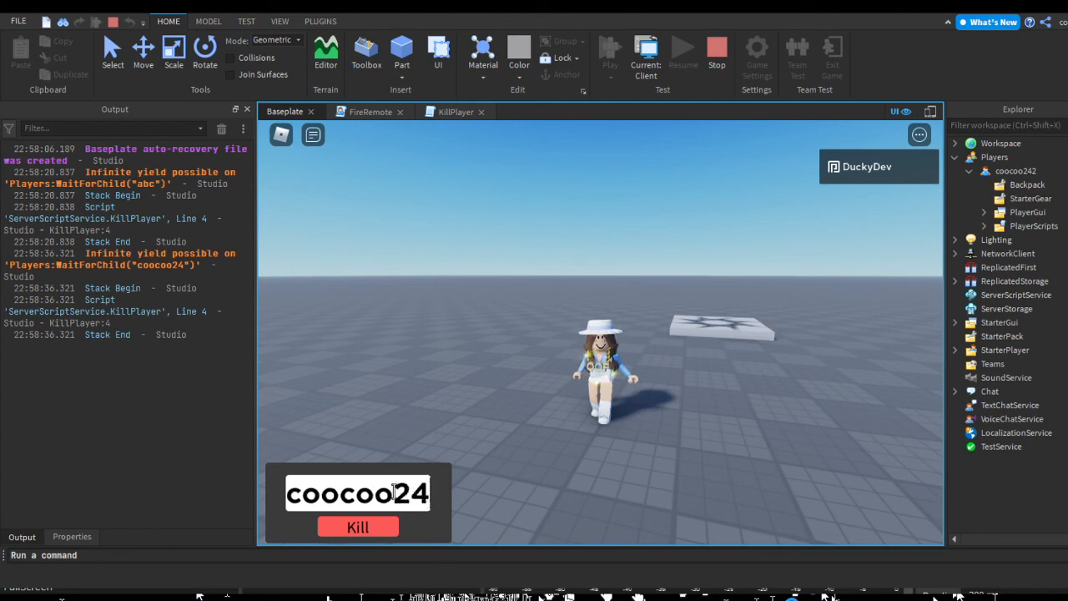
{"action": "left_click", "coordinate": [357, 528]}
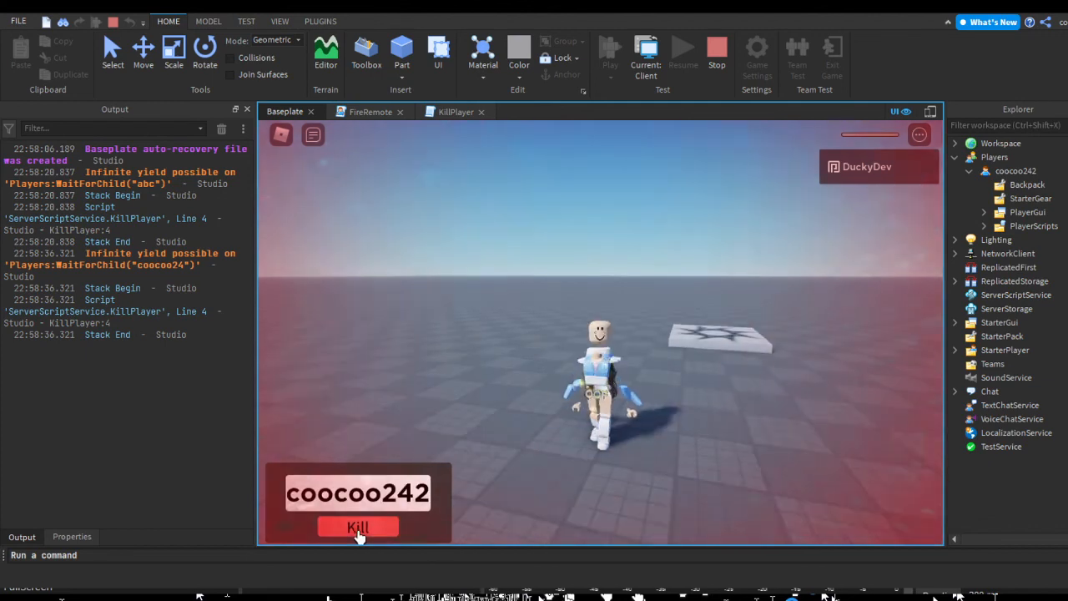
{"action": "left_click", "coordinate": [358, 527]}
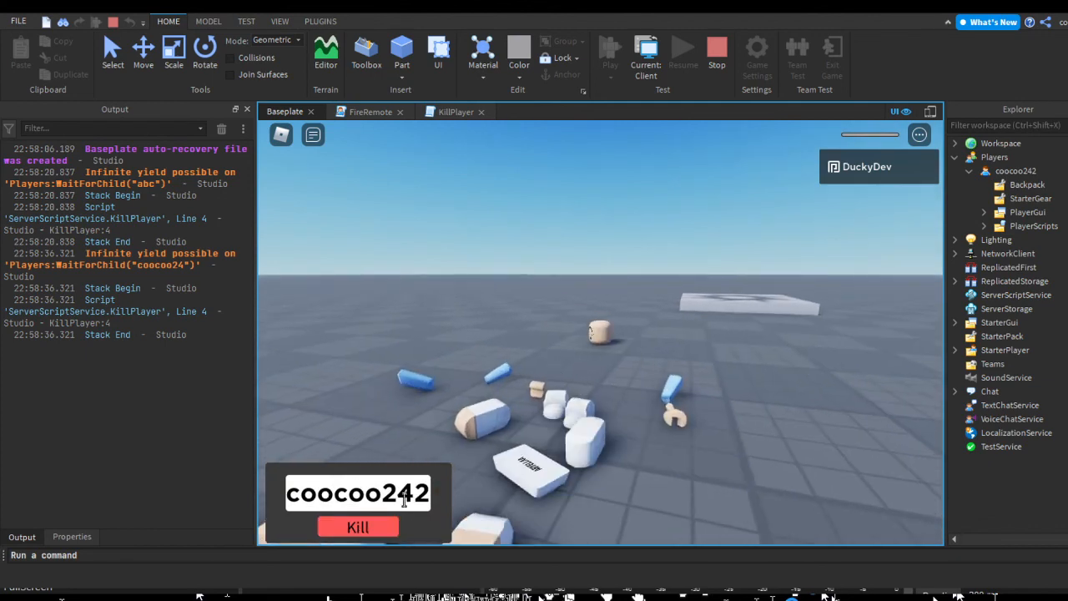